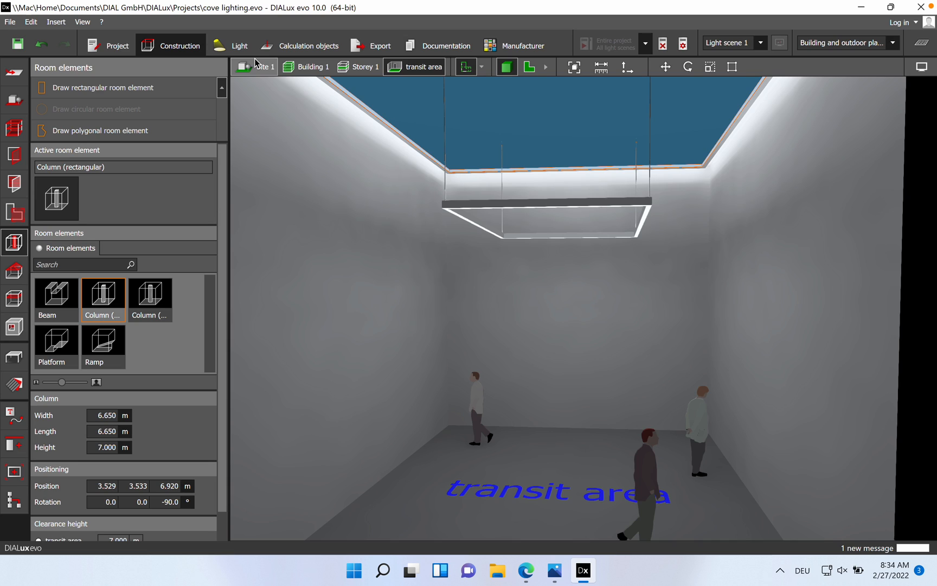
{"action": "mouse_move", "coordinate": [553, 571]}
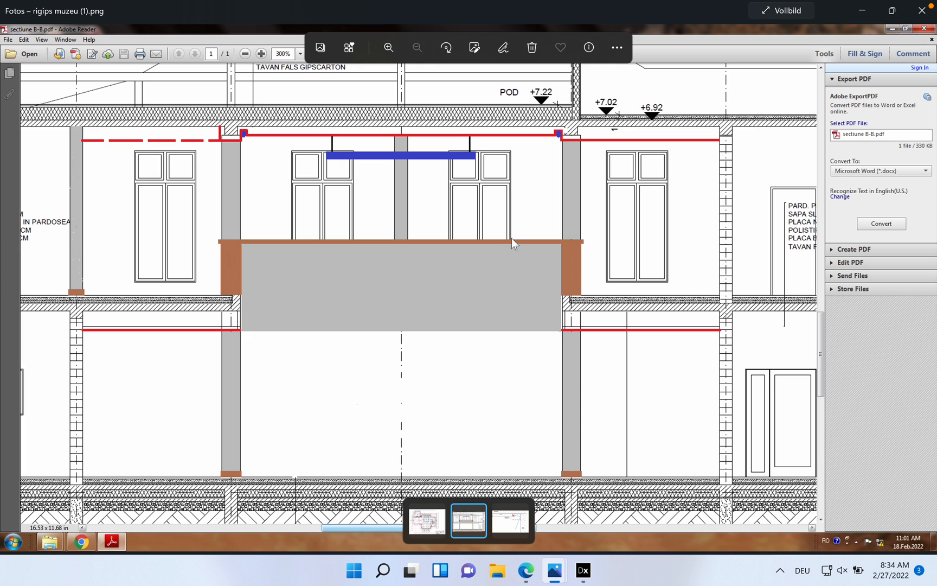
{"action": "mouse_move", "coordinate": [348, 162]}
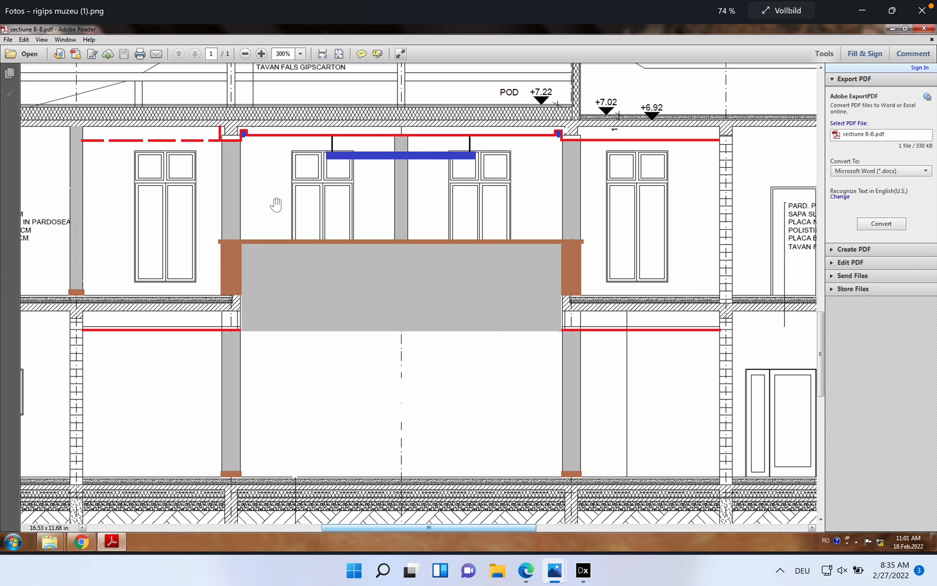
{"action": "mouse_move", "coordinate": [338, 450]}
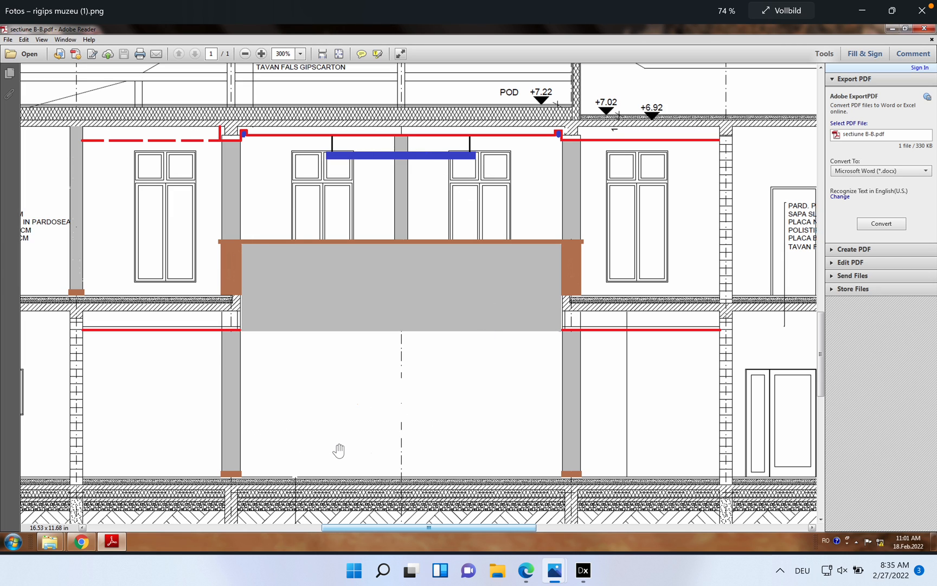
{"action": "mouse_move", "coordinate": [260, 383]}
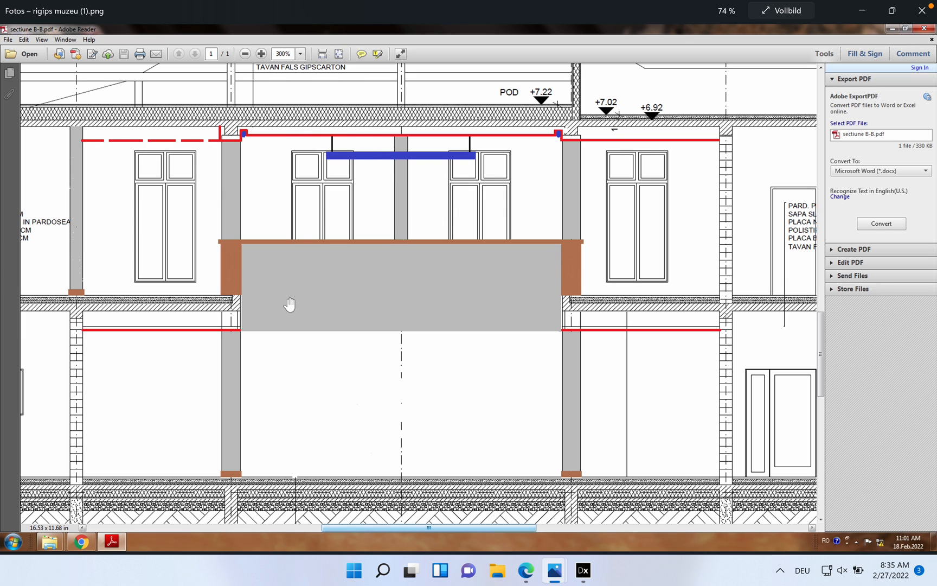
{"action": "mouse_move", "coordinate": [320, 413]}
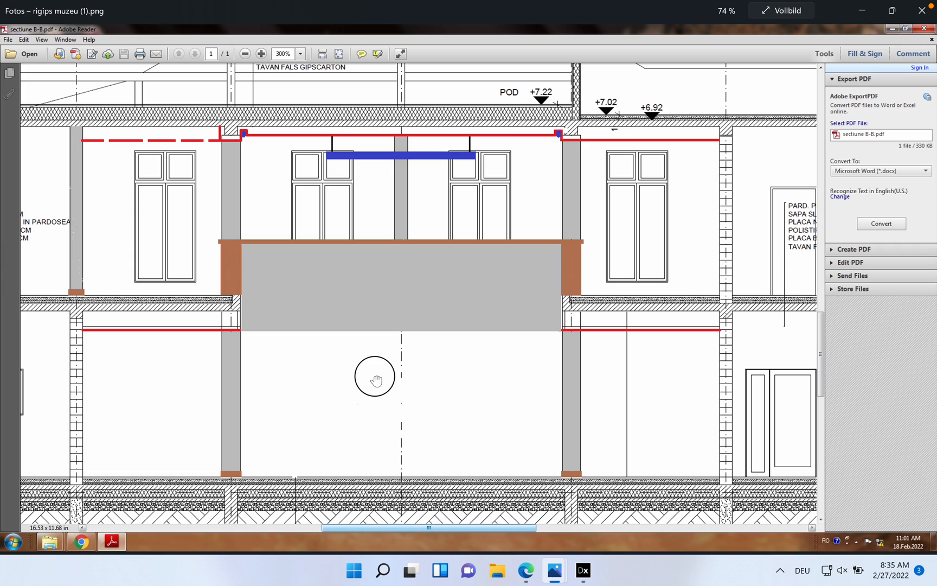
{"action": "mouse_move", "coordinate": [335, 308]}
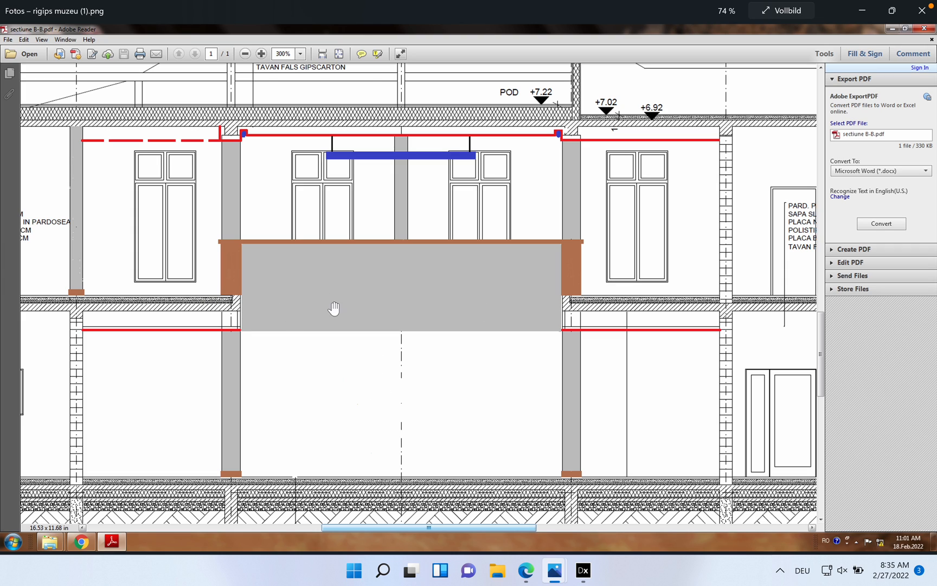
{"action": "mouse_move", "coordinate": [550, 313]}
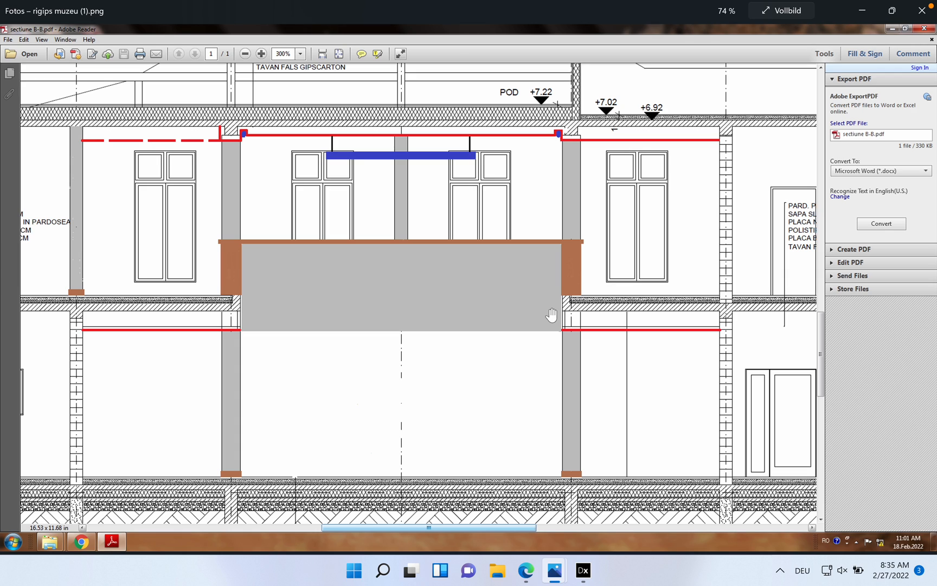
{"action": "mouse_move", "coordinate": [207, 132]}
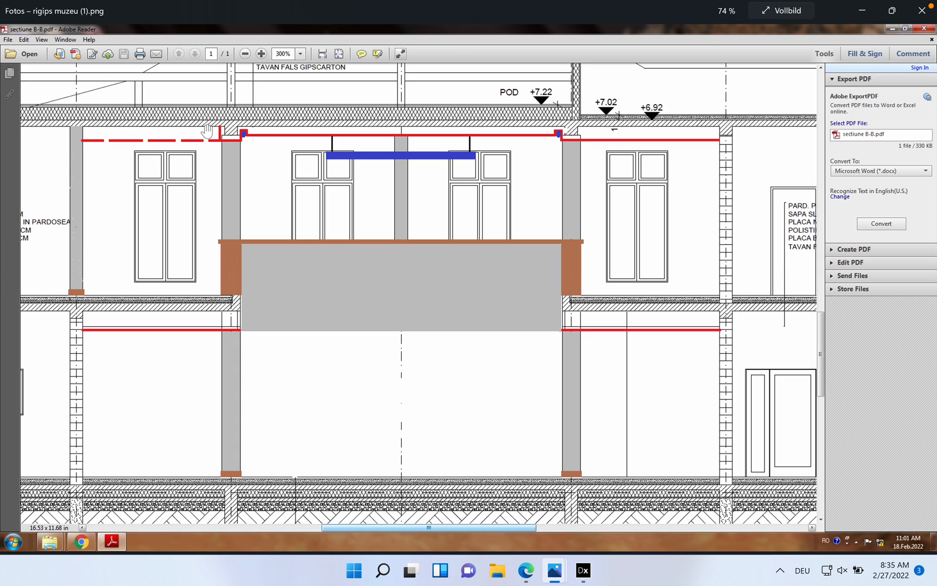
{"action": "mouse_move", "coordinate": [565, 138]}
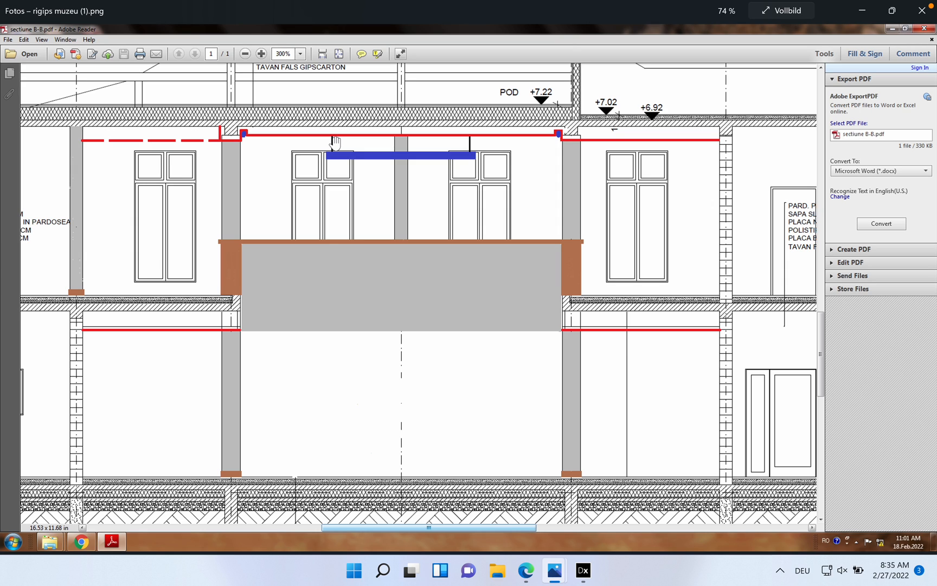
{"action": "mouse_move", "coordinate": [411, 194]}
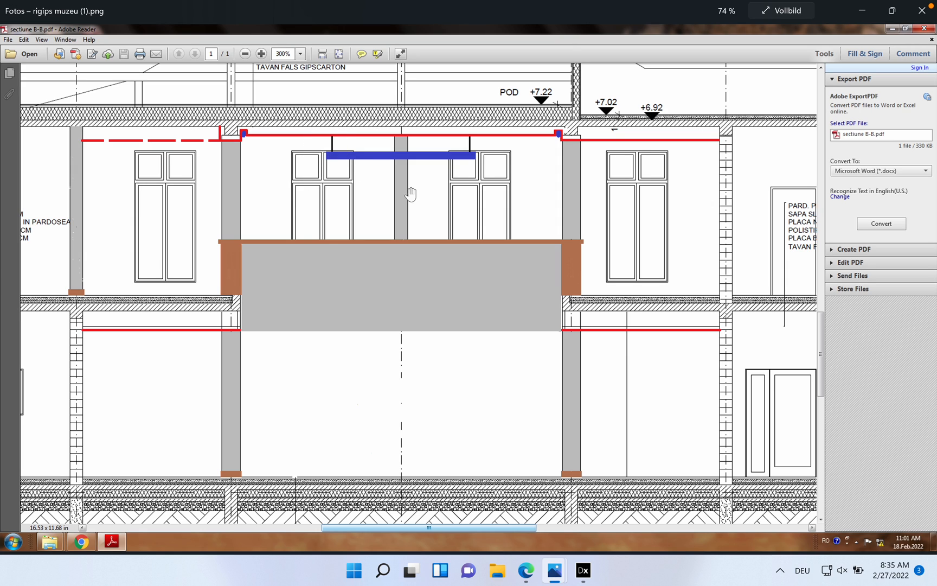
{"action": "mouse_move", "coordinate": [353, 163]}
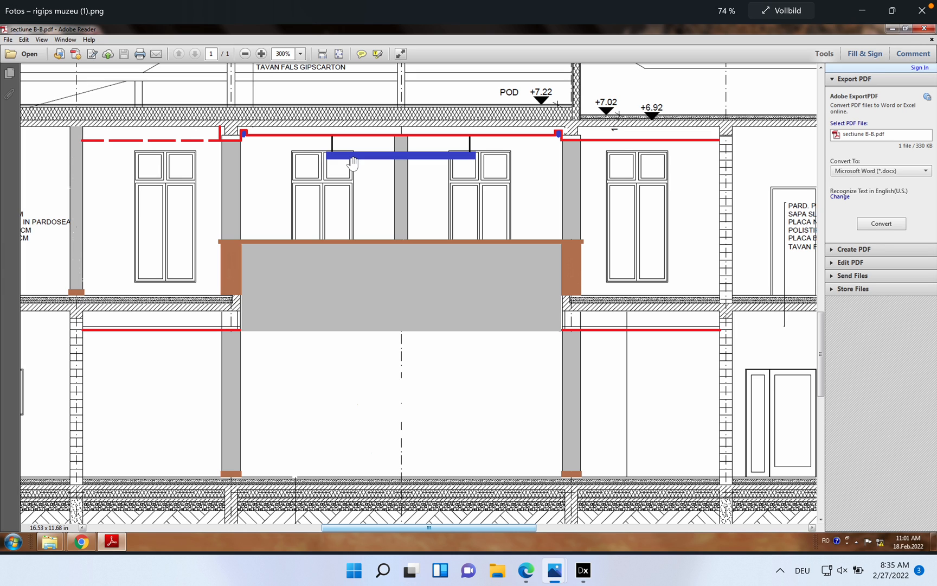
{"action": "mouse_move", "coordinate": [551, 570]}
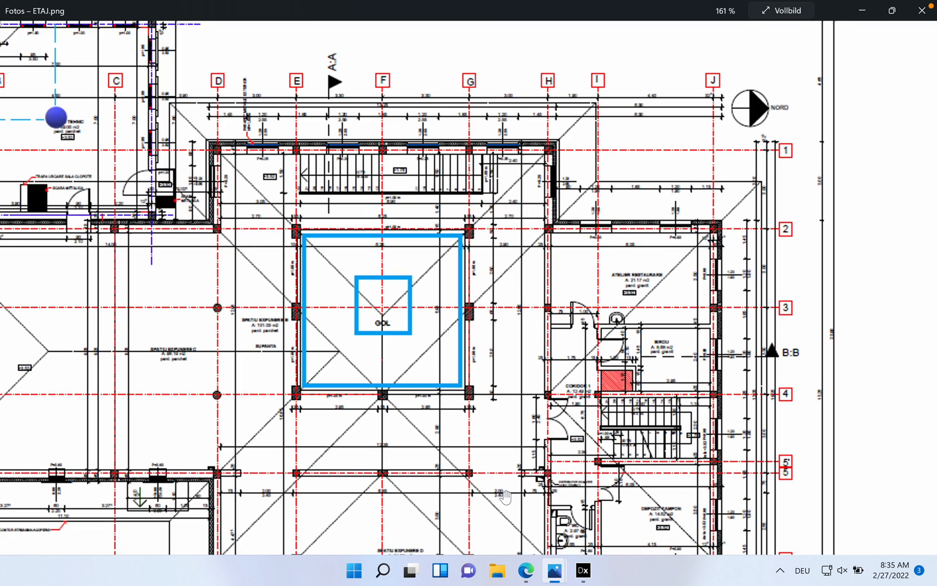
{"action": "mouse_move", "coordinate": [589, 446]}
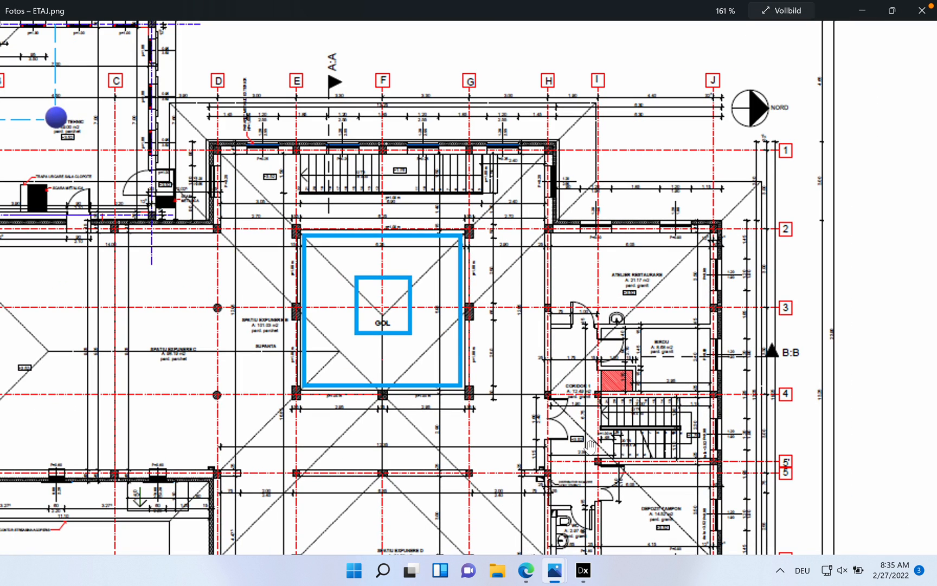
{"action": "mouse_move", "coordinate": [589, 446]}
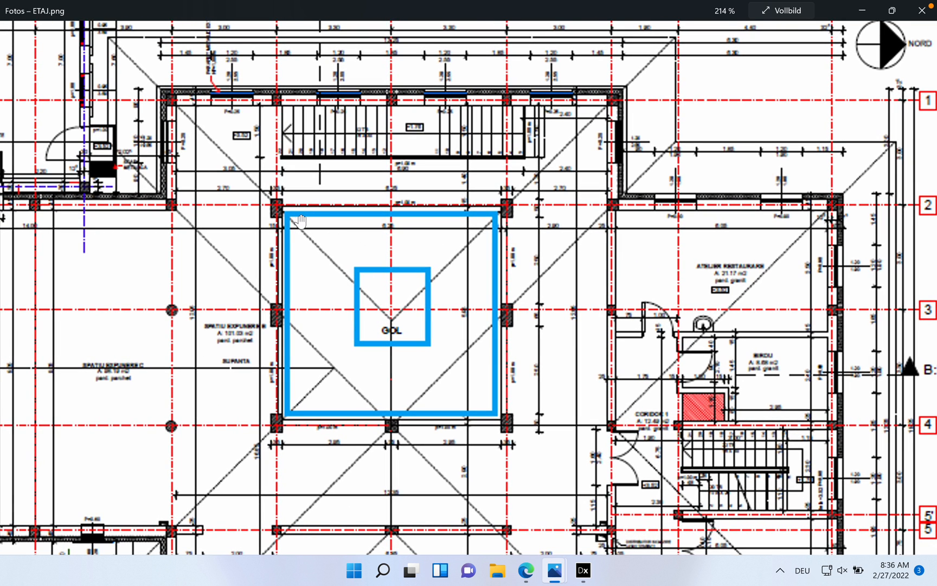
{"action": "mouse_move", "coordinate": [380, 214]}
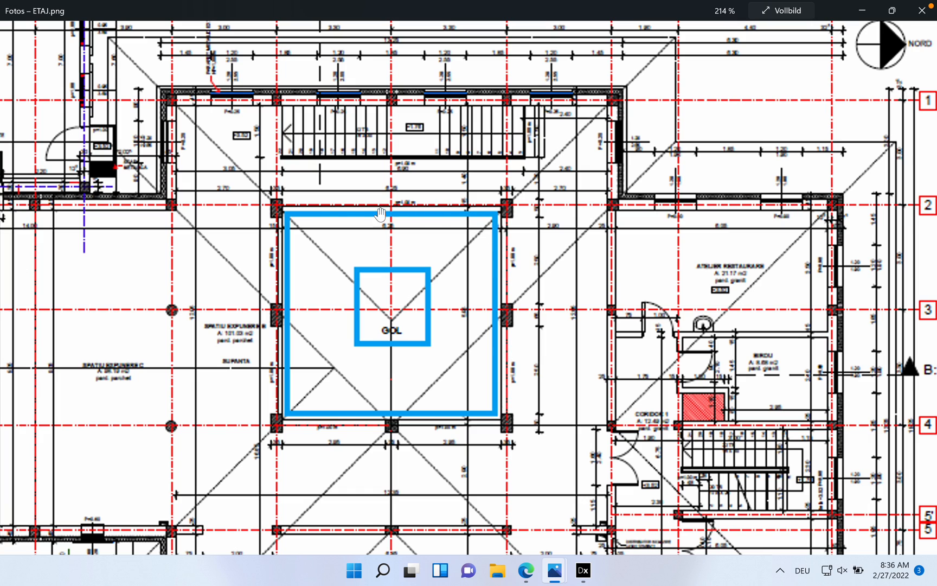
{"action": "mouse_move", "coordinate": [465, 226]}
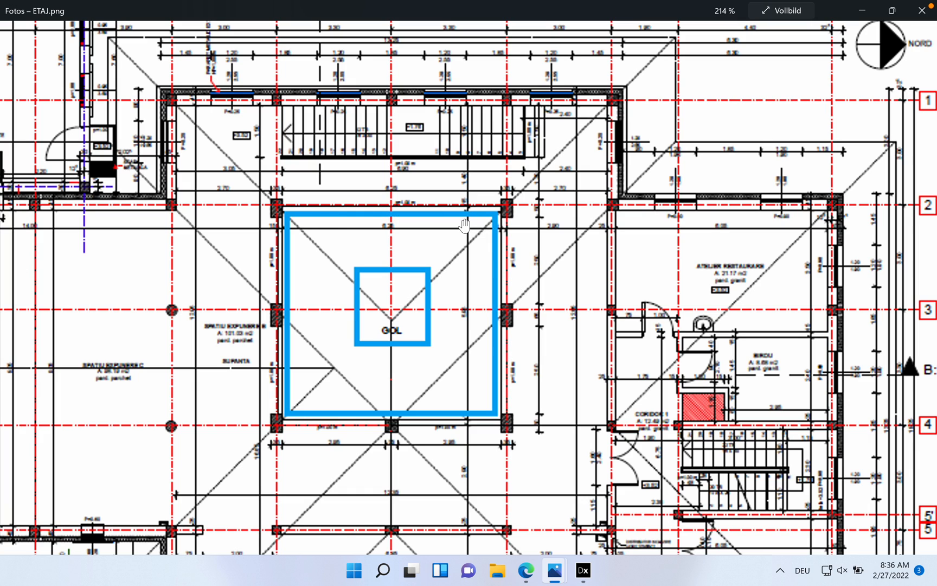
{"action": "mouse_move", "coordinate": [391, 291]}
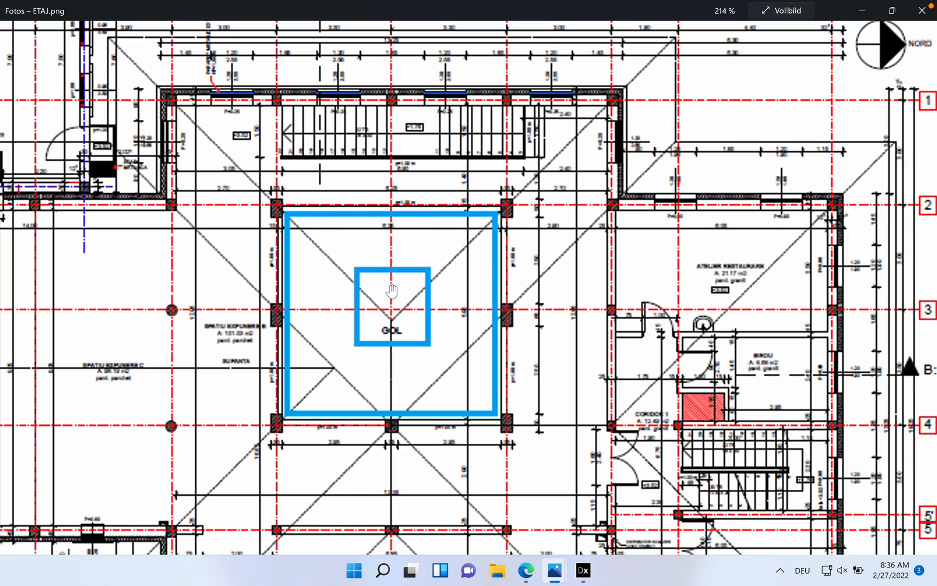
{"action": "mouse_move", "coordinate": [331, 333]}
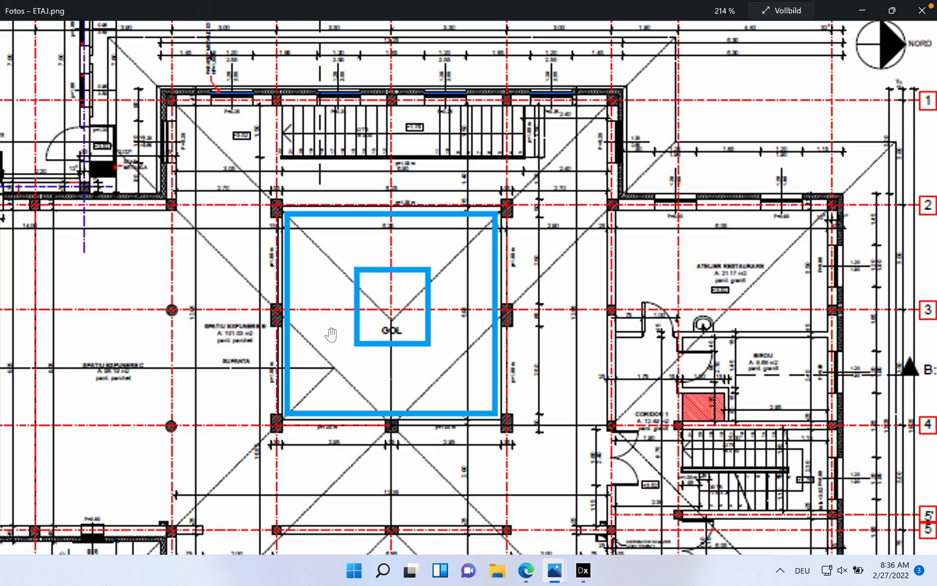
{"action": "mouse_move", "coordinate": [337, 307]}
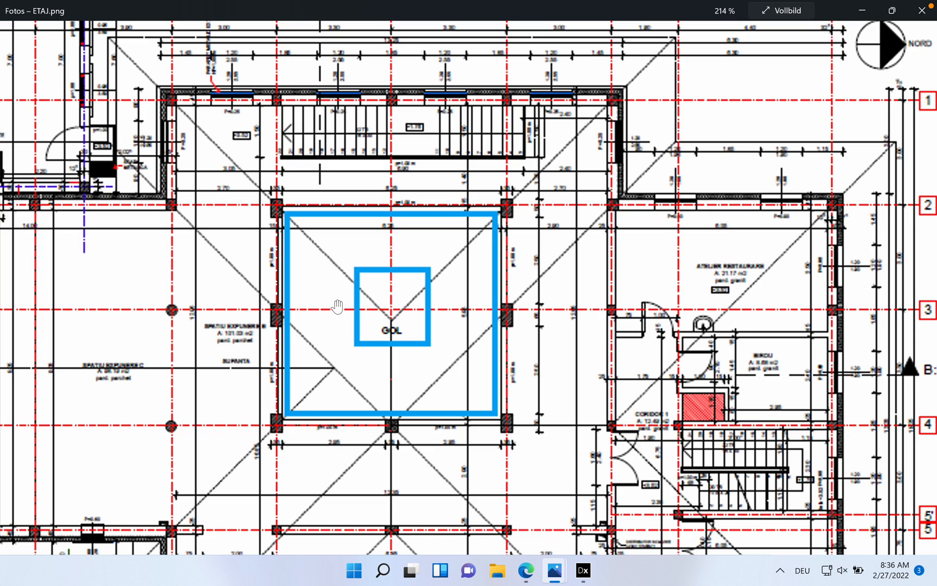
{"action": "mouse_move", "coordinate": [430, 348]}
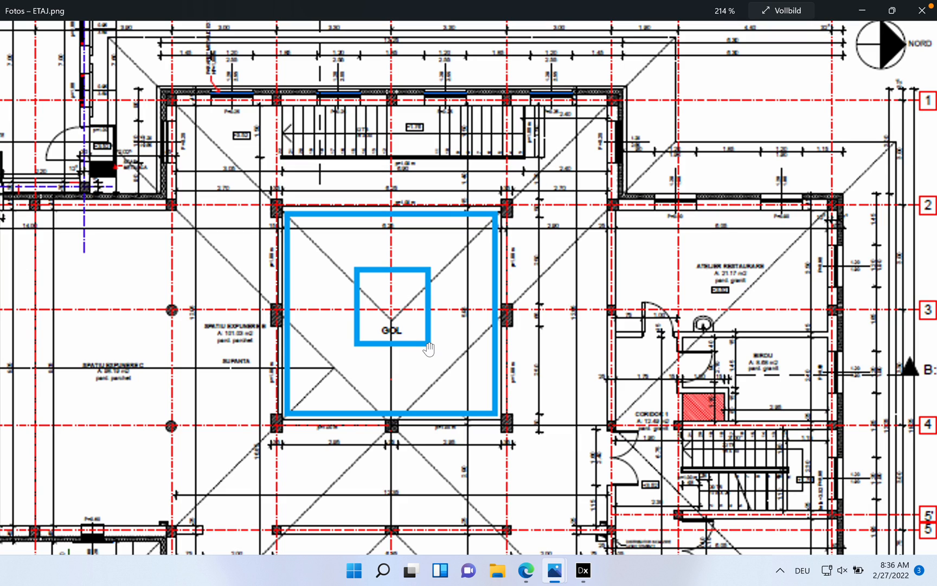
{"action": "mouse_move", "coordinate": [321, 286]}
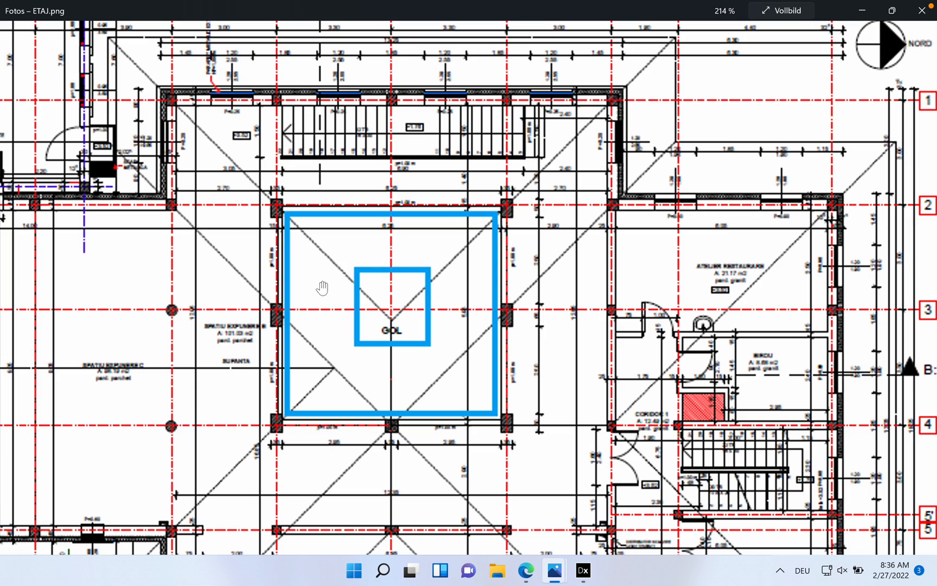
{"action": "mouse_move", "coordinate": [411, 277]}
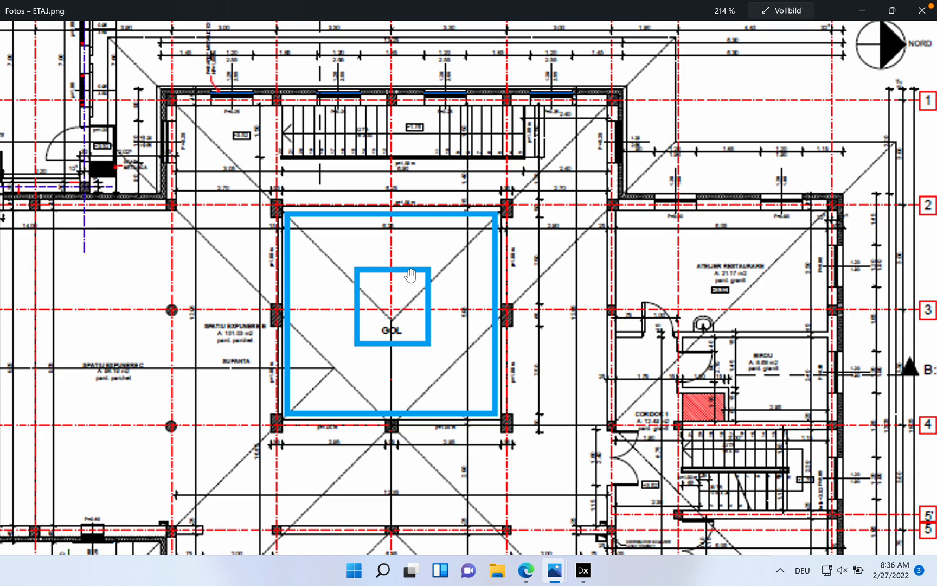
{"action": "mouse_move", "coordinate": [416, 300]}
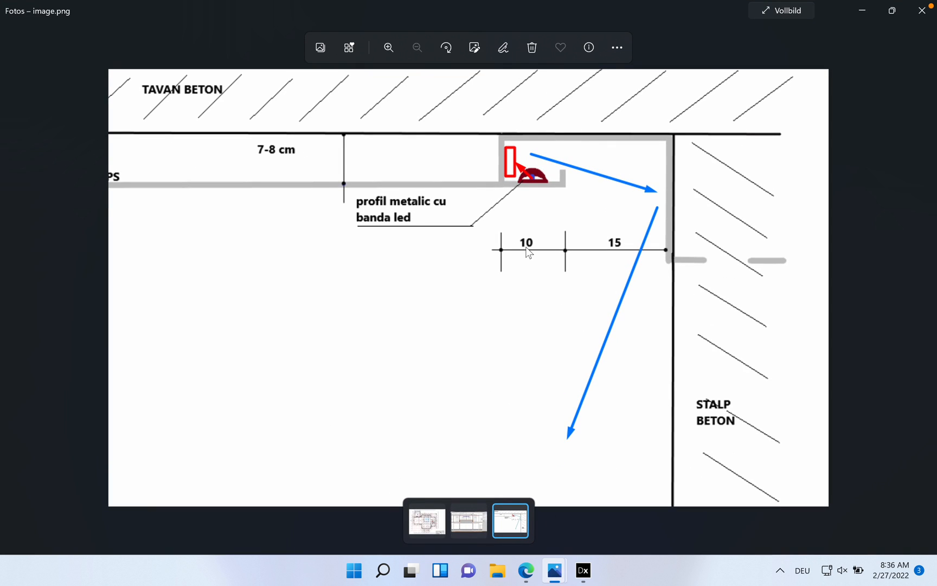
{"action": "mouse_move", "coordinate": [577, 190]}
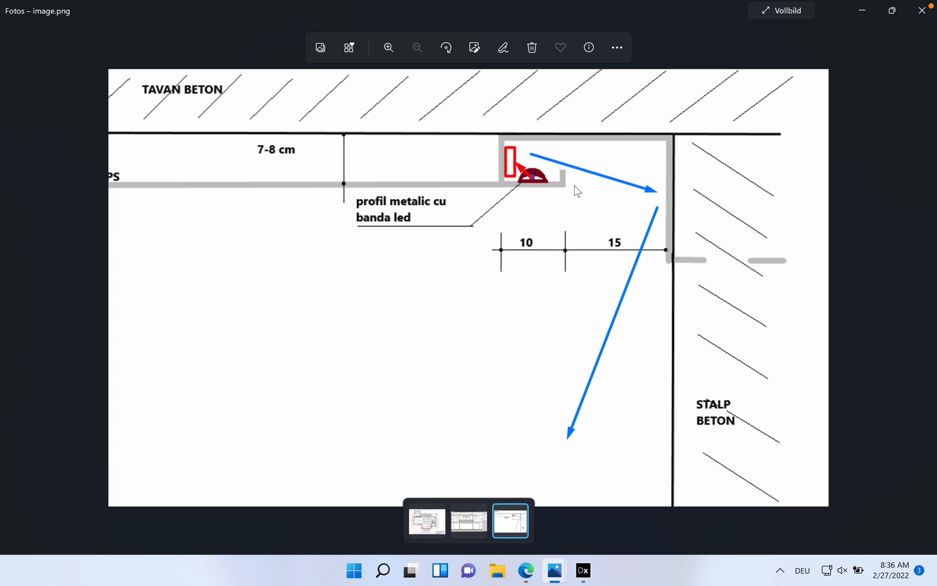
{"action": "mouse_move", "coordinate": [543, 185]}
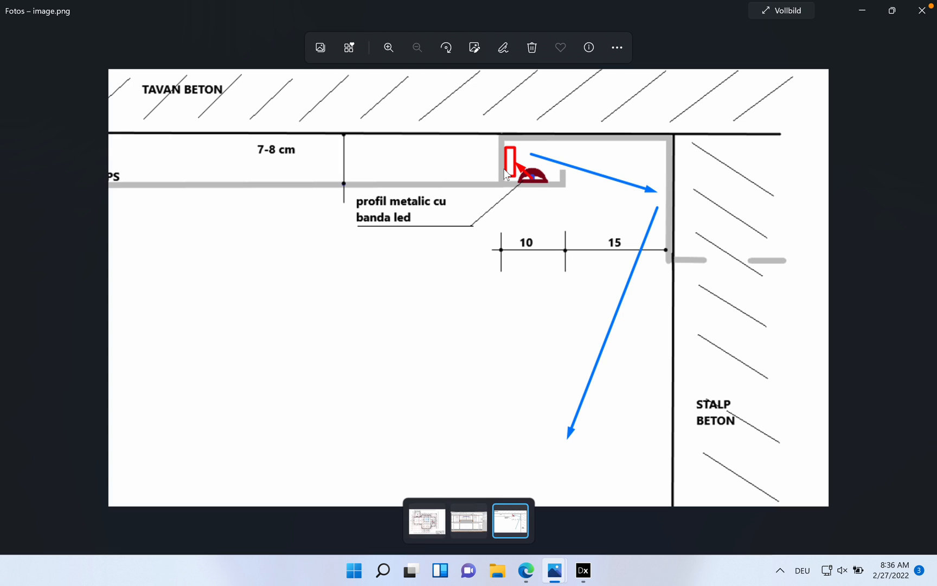
{"action": "mouse_move", "coordinate": [684, 253]}
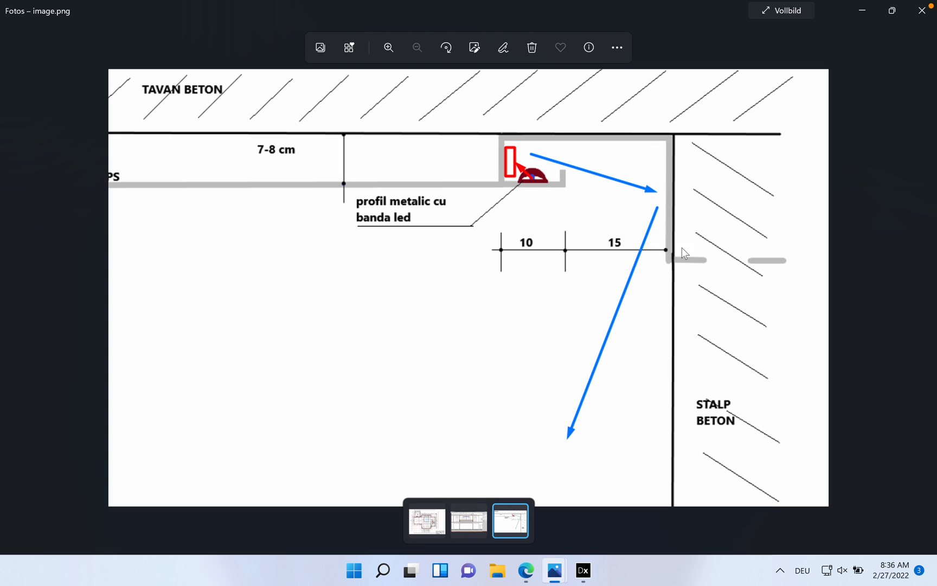
Show the section drawing, then the ETAJ floor plan enlarged to about 133% around the GOL opening.
{"action": "left_click", "coordinate": [468, 518]}
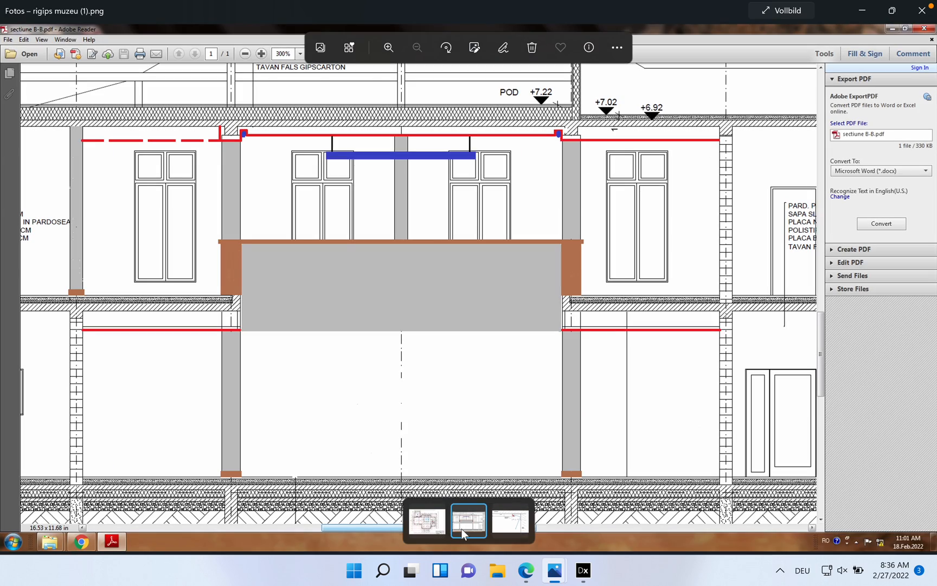
{"action": "left_click", "coordinate": [425, 521]}
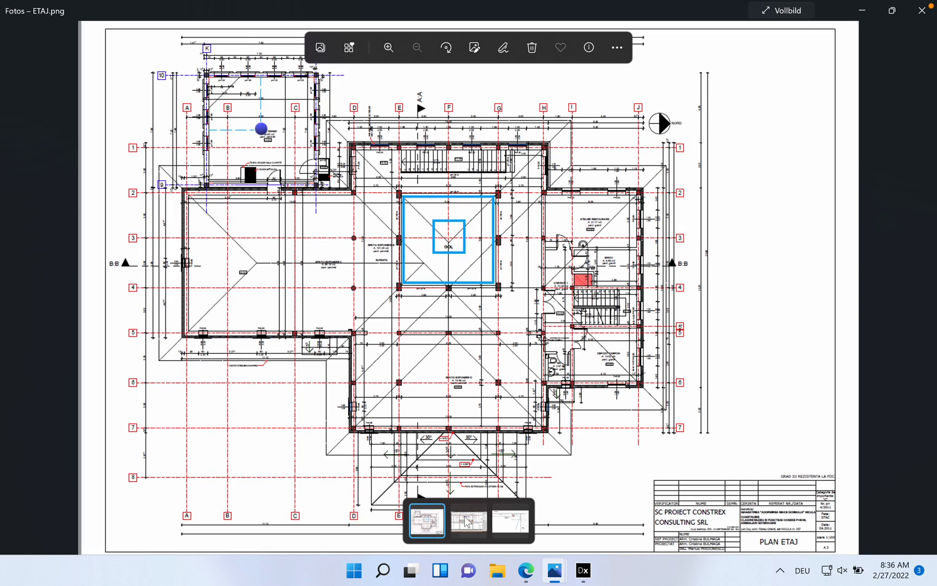
{"action": "left_click", "coordinate": [389, 48]}
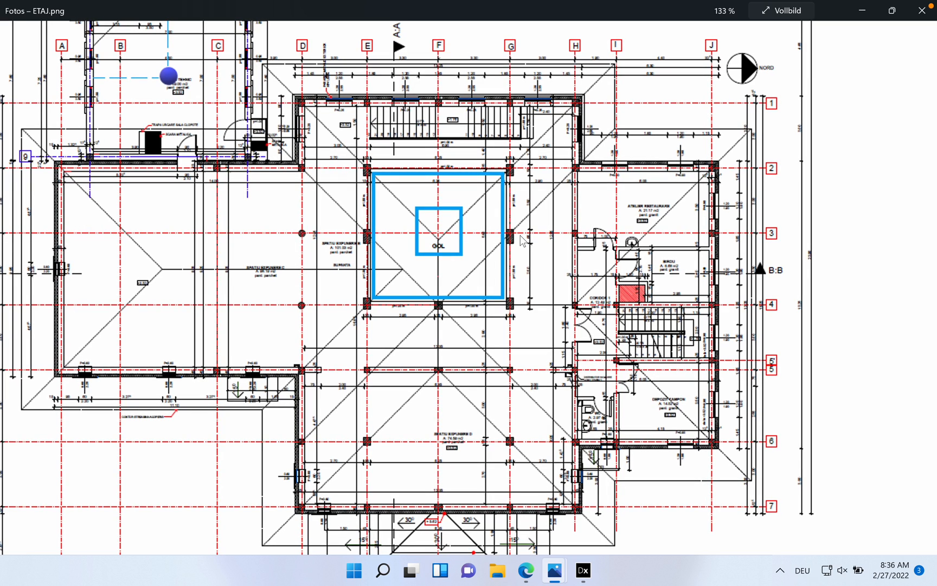
{"action": "mouse_move", "coordinate": [530, 275]}
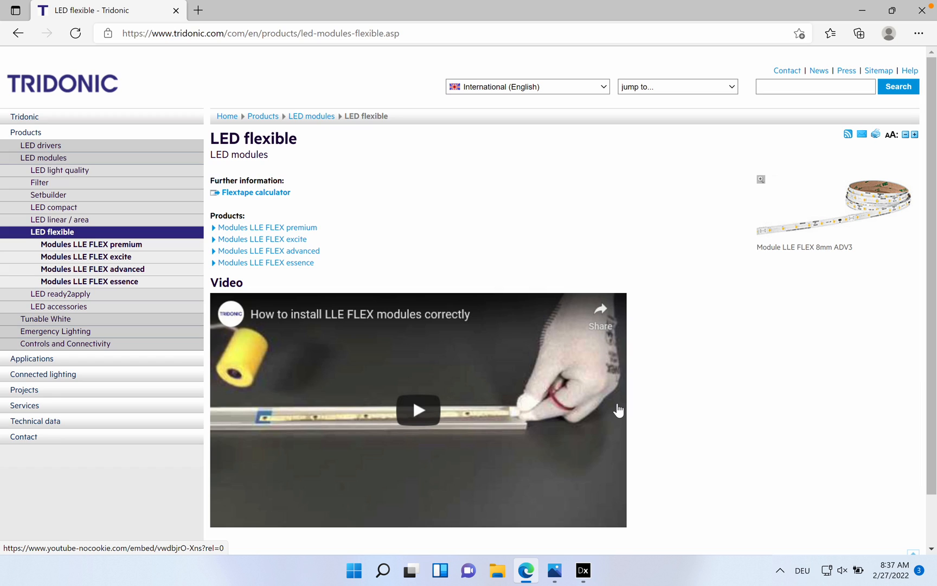
{"action": "mouse_move", "coordinate": [400, 196]}
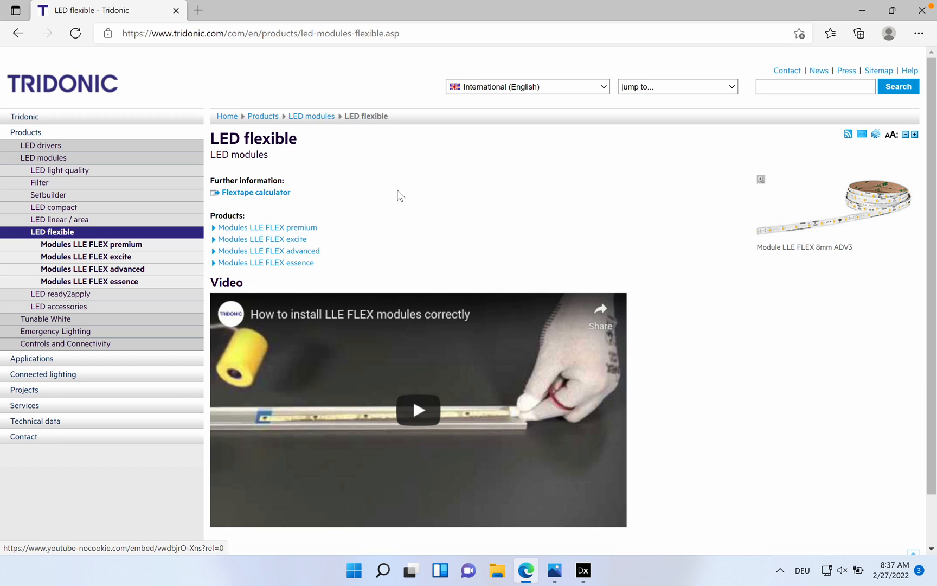
{"action": "mouse_move", "coordinate": [254, 192]}
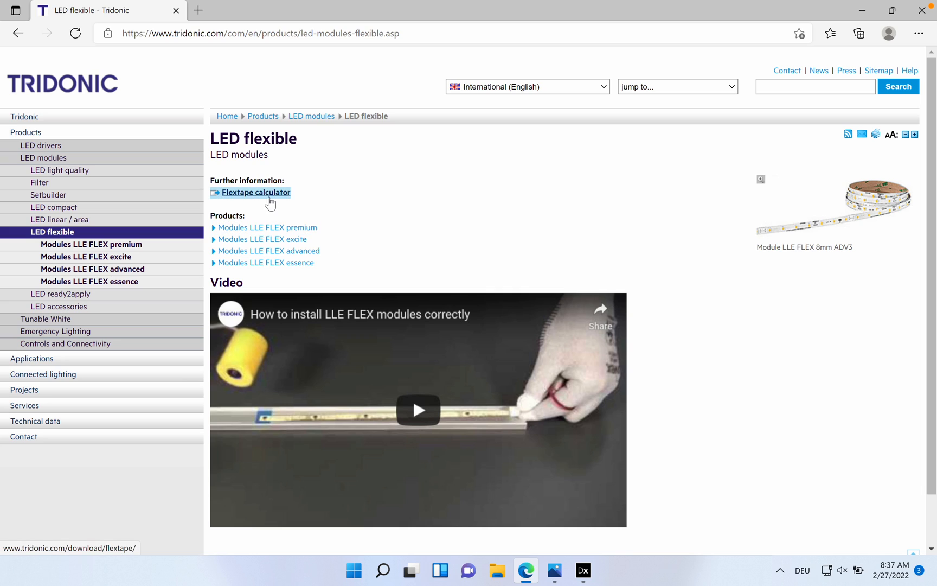
In the Flextape calculator choose 3,000 lm/m, 4,000 K and CRI above 80.
{"action": "left_click", "coordinate": [256, 192]}
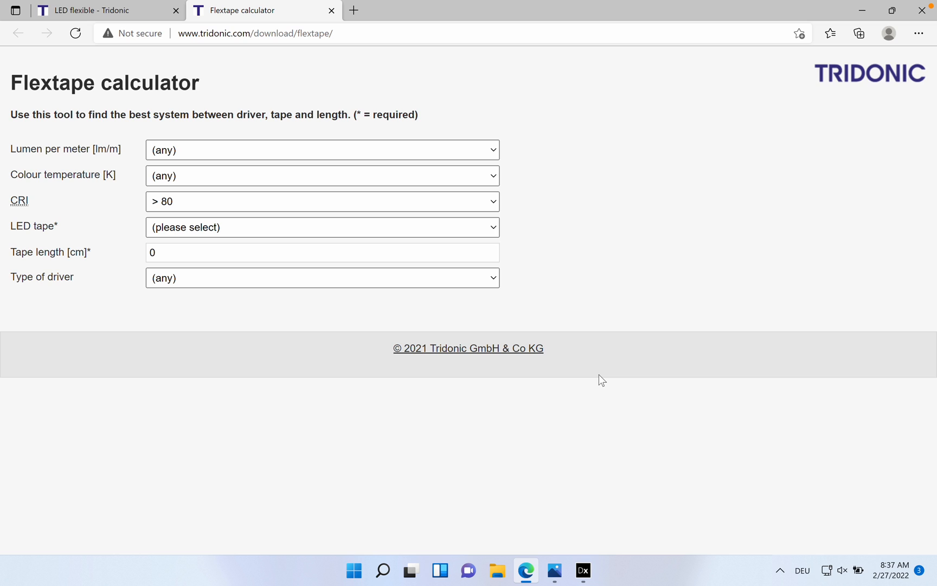
{"action": "left_click", "coordinate": [321, 150]}
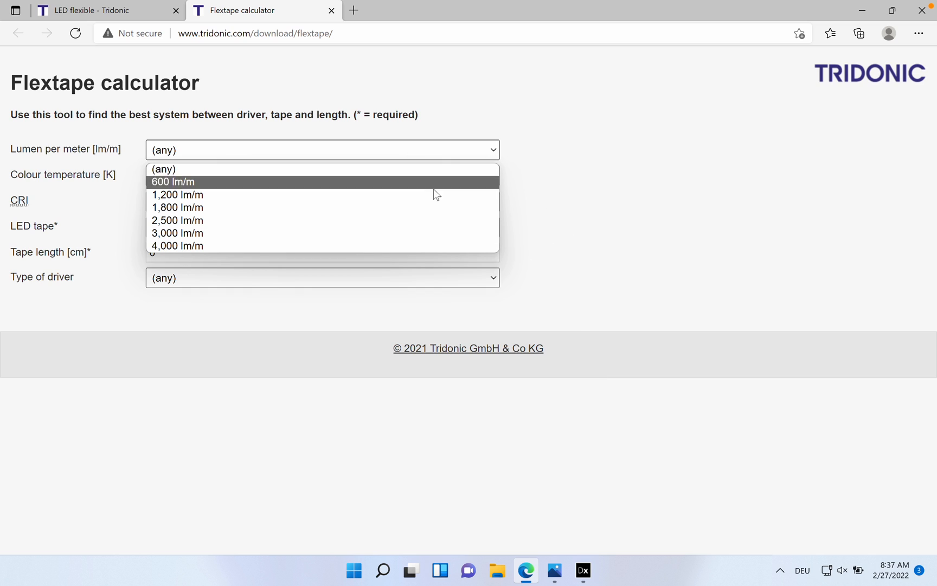
{"action": "left_click", "coordinate": [177, 233]}
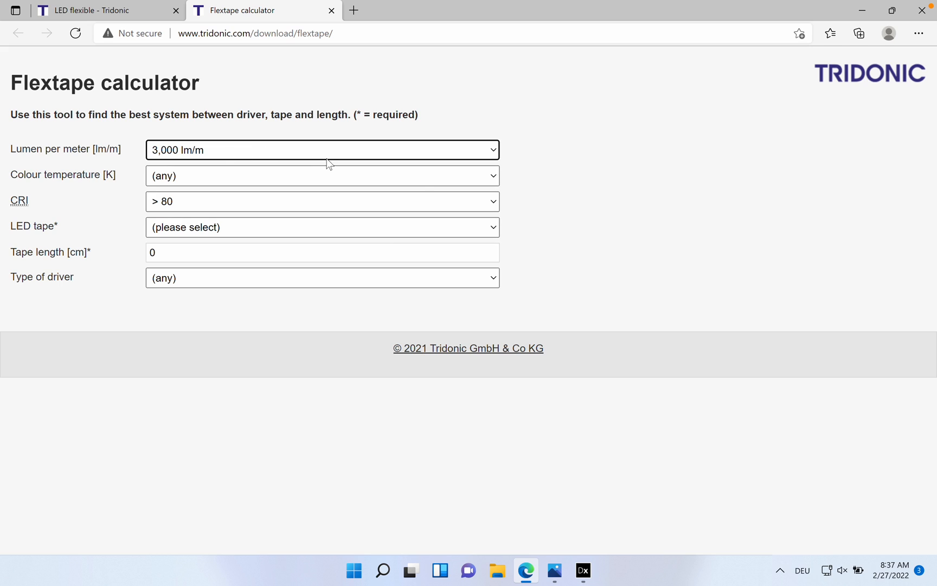
{"action": "left_click", "coordinate": [321, 175]}
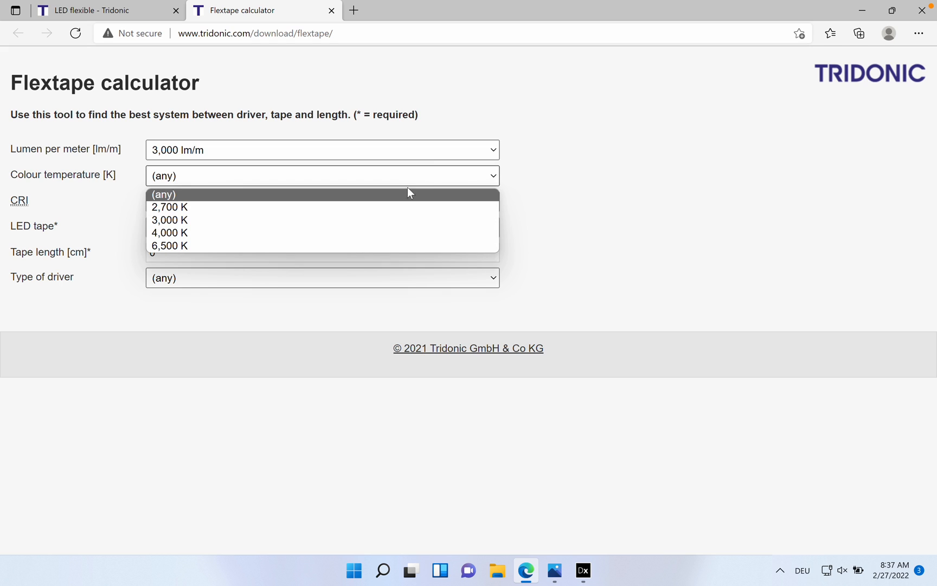
{"action": "left_click", "coordinate": [170, 232]}
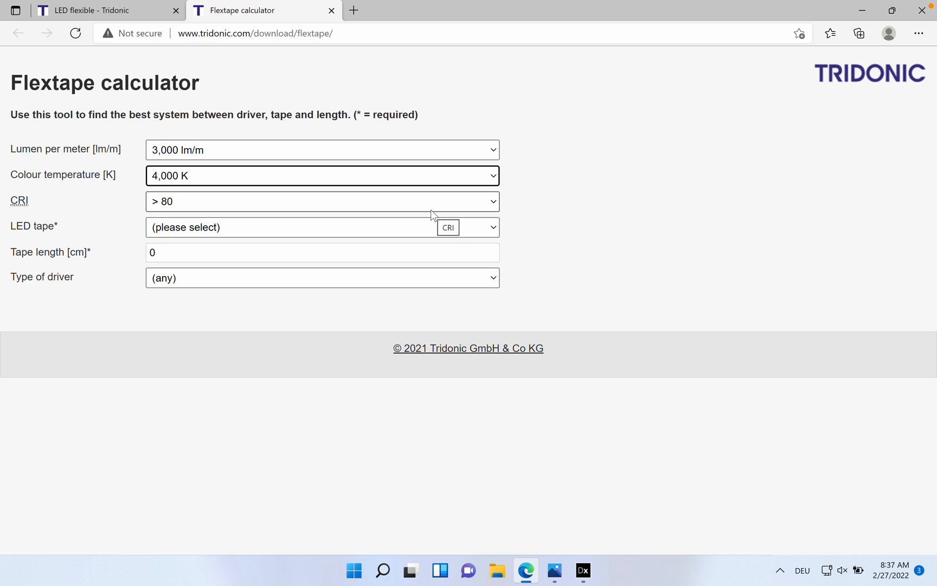
{"action": "left_click", "coordinate": [323, 202]}
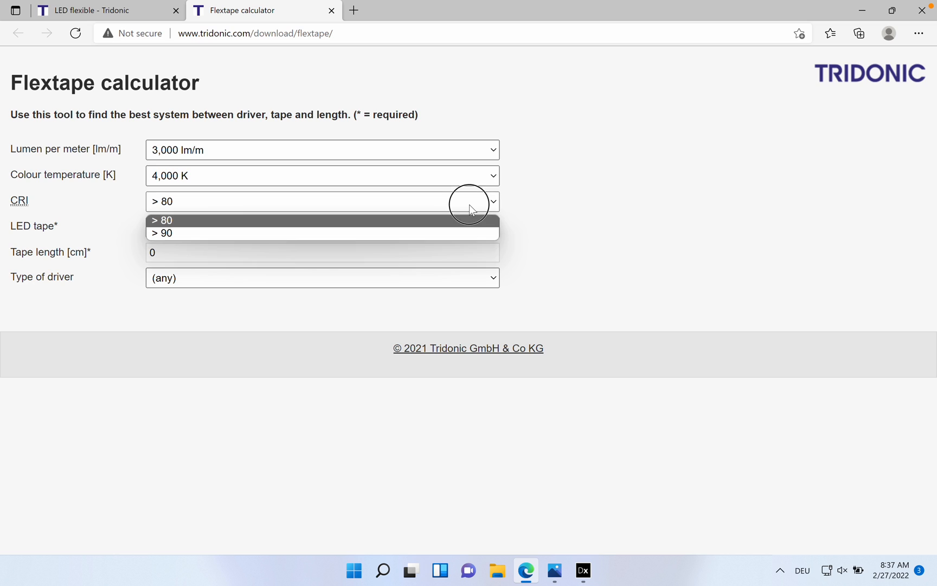
{"action": "left_click", "coordinate": [161, 220]}
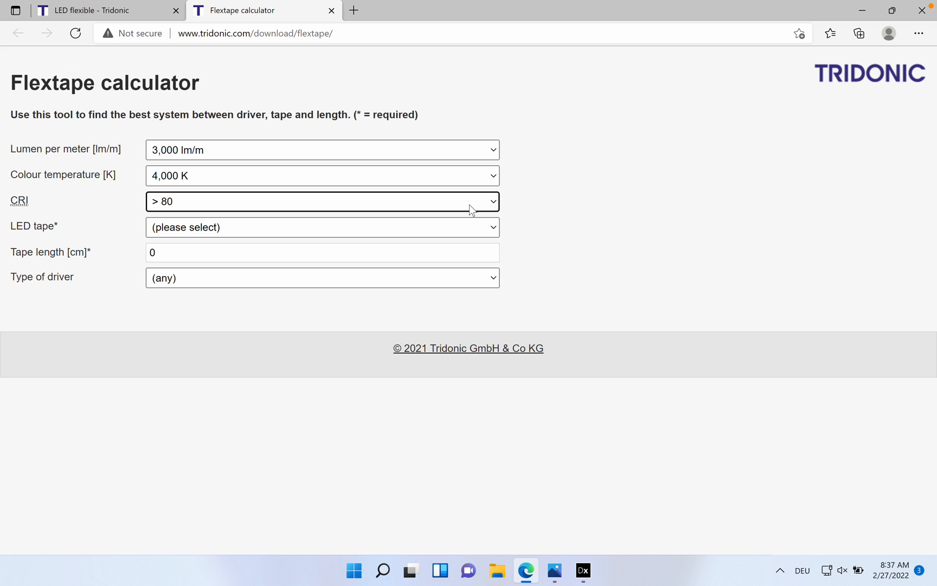
Choose the 28003624 LLE FLEX 25W-3000lm/m 940 EXC3 tape from the matching list.
{"action": "left_click", "coordinate": [322, 227]}
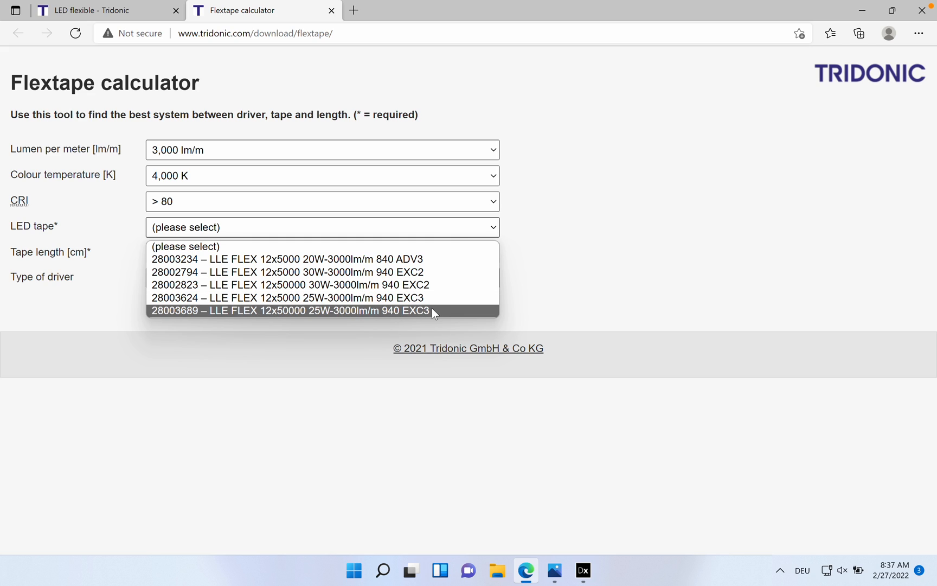
{"action": "left_click", "coordinate": [290, 297]}
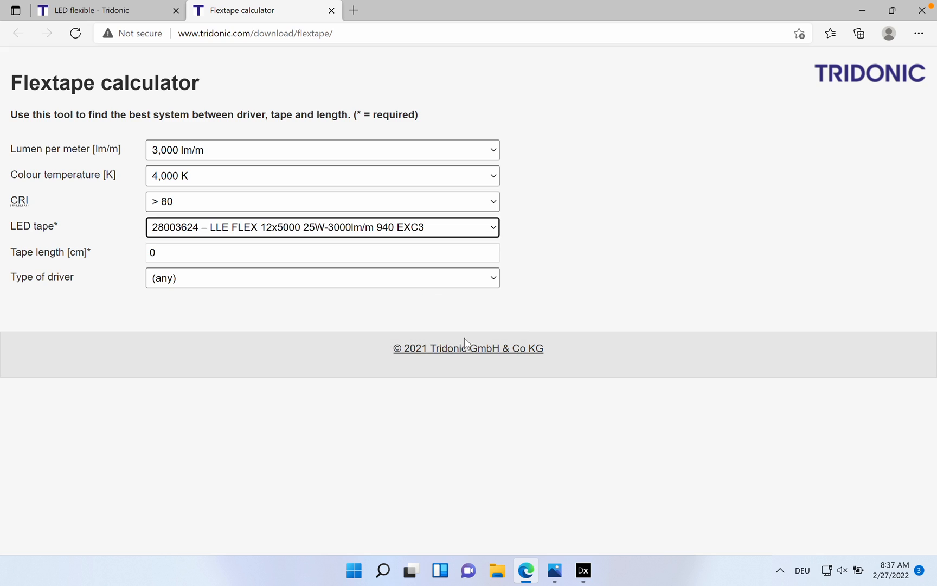
Set tape length 2800 cm and dimmable drivers, giving five LCA 150W 24V one4all SC PRE drivers.
{"action": "left_click", "coordinate": [322, 251]}
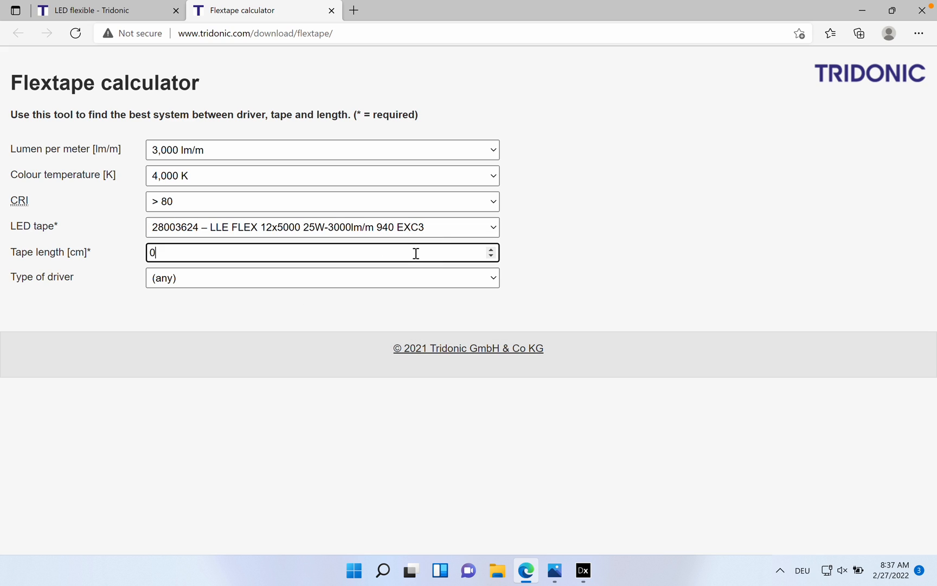
{"action": "type", "text": "2800"}
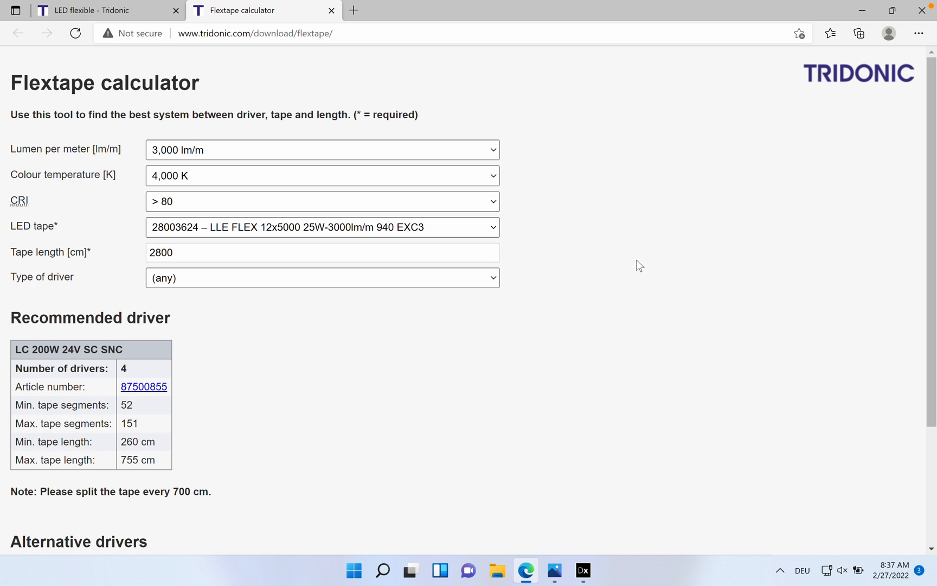
{"action": "left_click", "coordinate": [321, 278]}
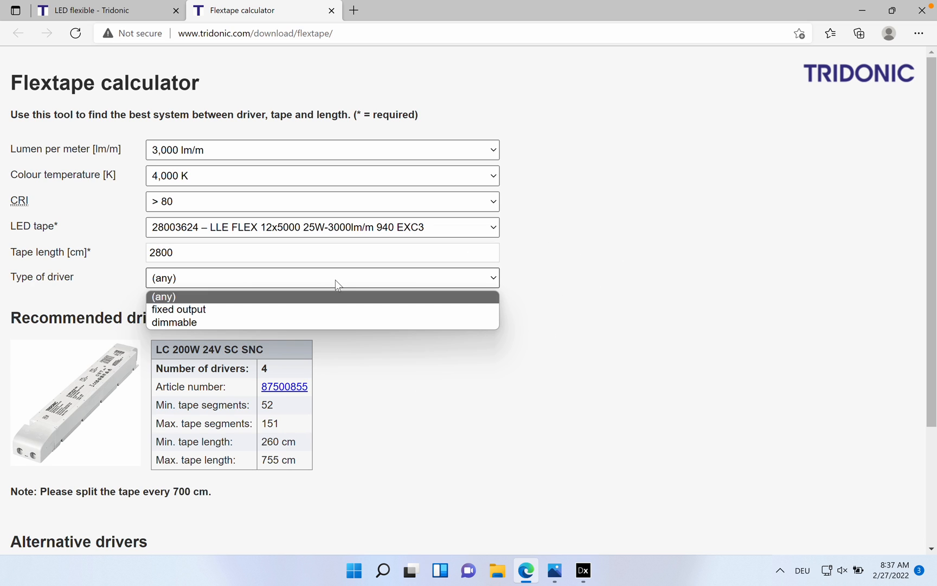
{"action": "mouse_move", "coordinate": [243, 327]}
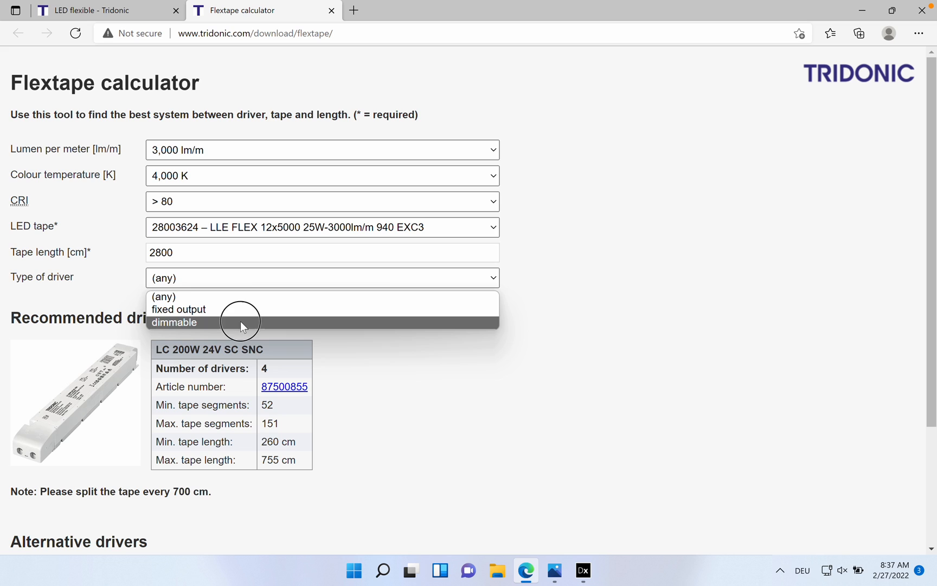
{"action": "left_click", "coordinate": [173, 322]}
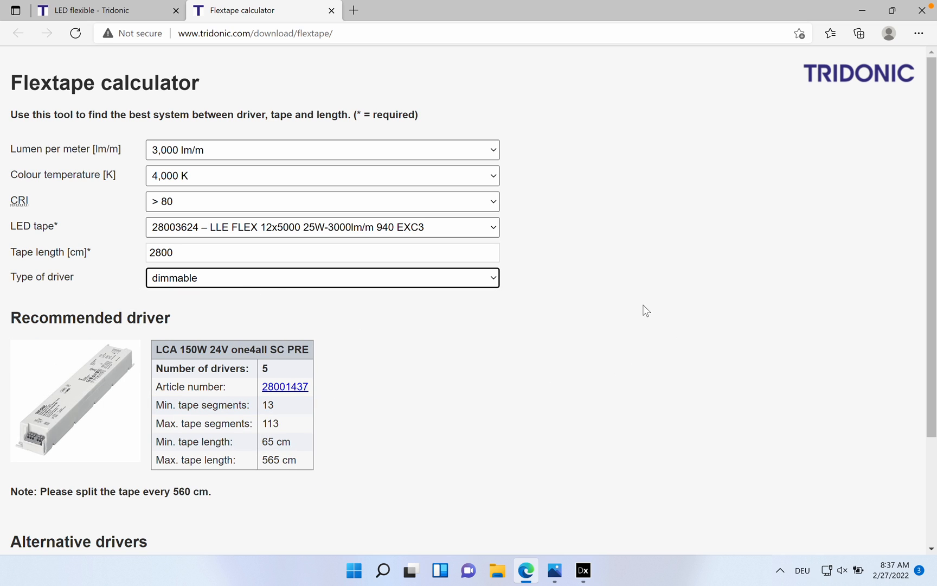
{"action": "scroll", "scroll_direction": "down", "scroll_amount": 3}
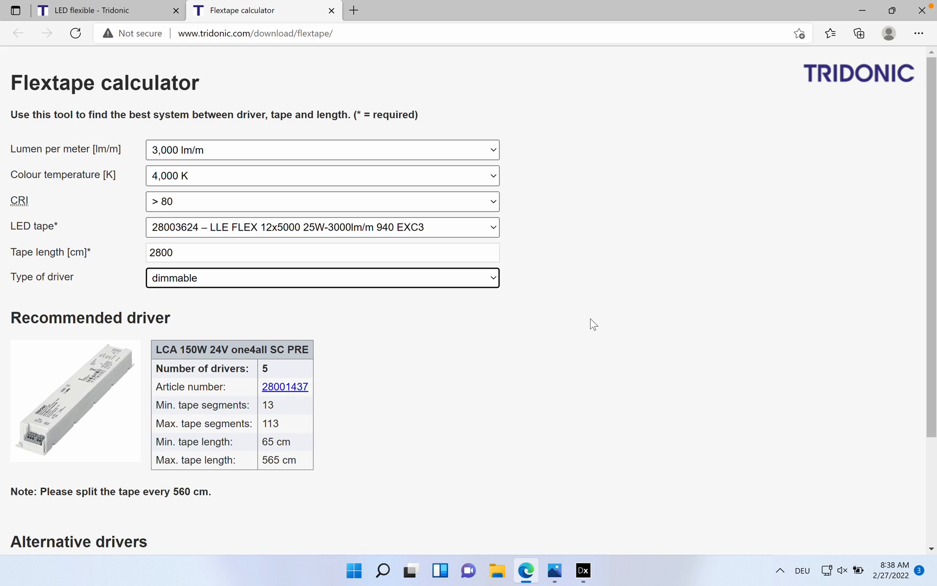
{"action": "mouse_move", "coordinate": [215, 548]}
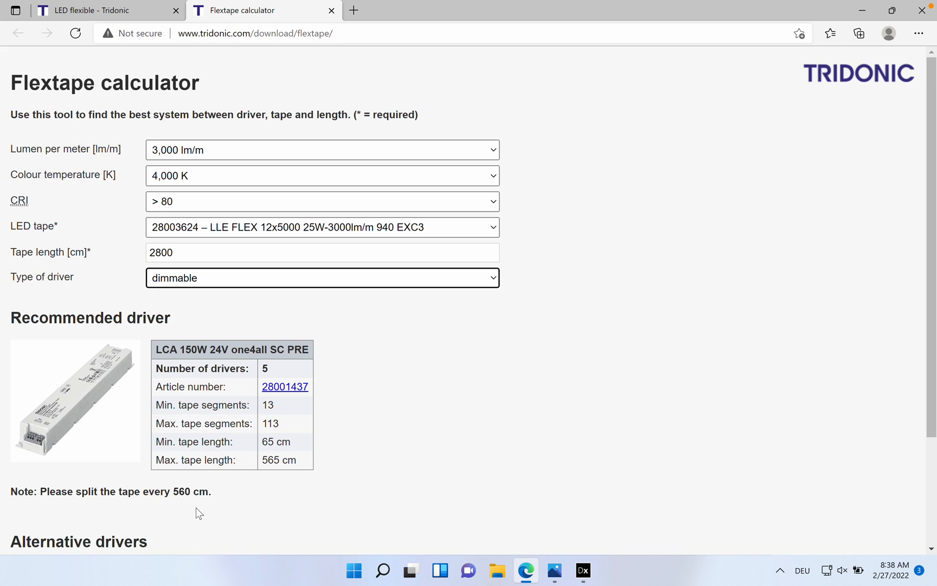
{"action": "scroll", "scroll_direction": "down", "scroll_amount": 3}
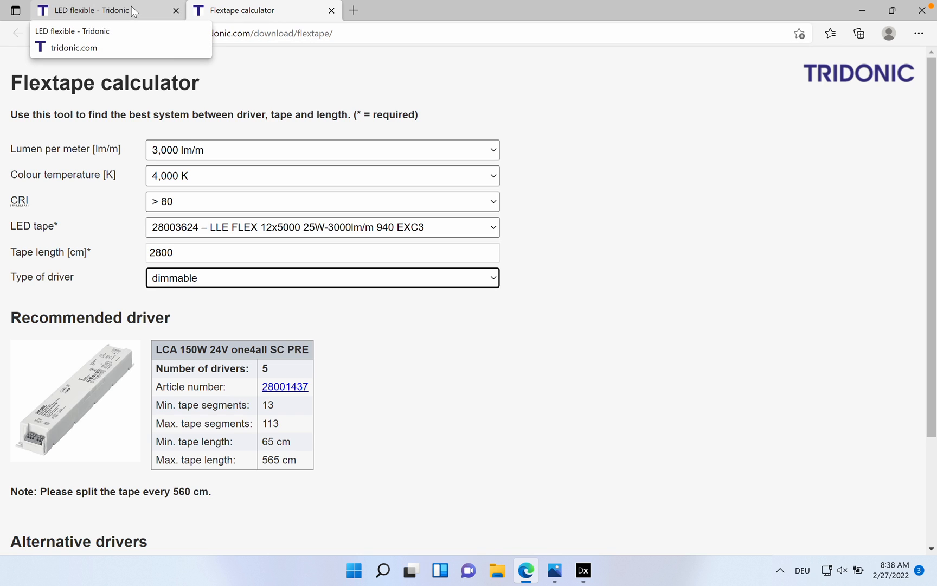
Navigate via Modules LLE FLEX excite to the LLE FLEX 12 mm EXC3 product page.
{"action": "left_click", "coordinate": [91, 10]}
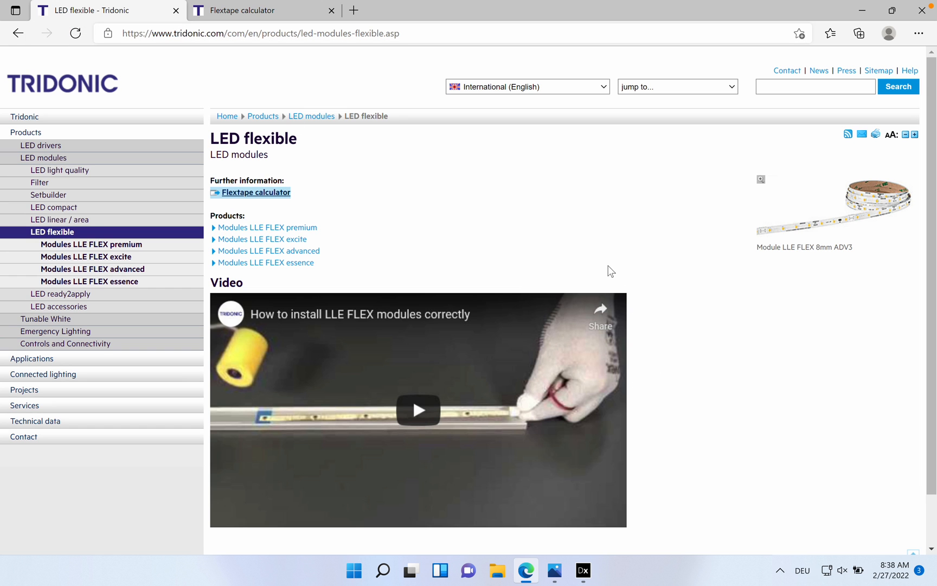
{"action": "mouse_move", "coordinate": [86, 256]}
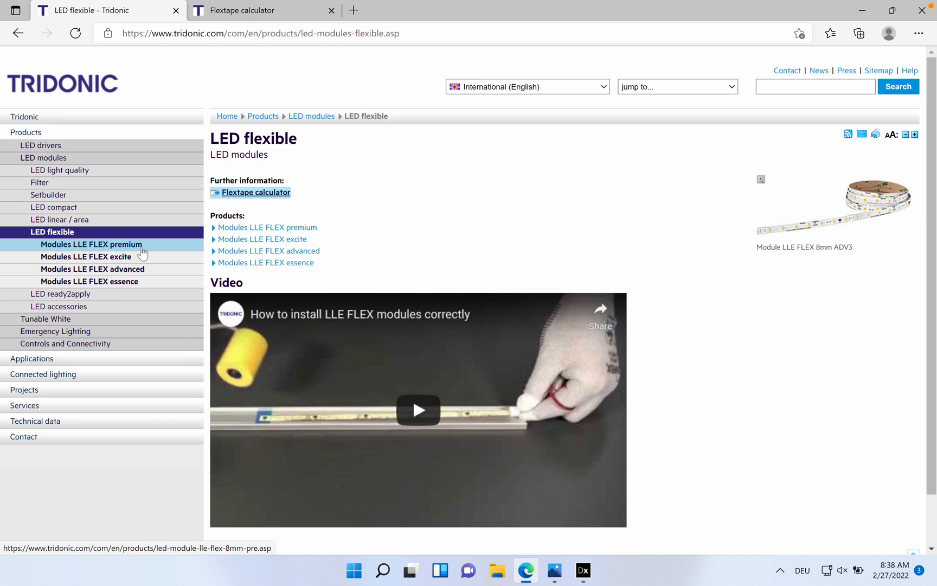
{"action": "mouse_move", "coordinate": [86, 256]}
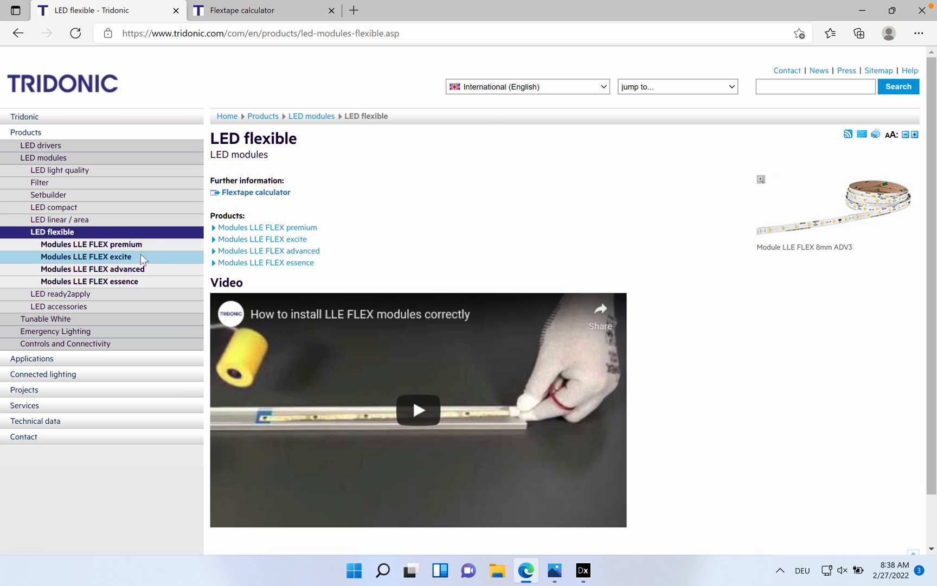
{"action": "left_click", "coordinate": [85, 256]}
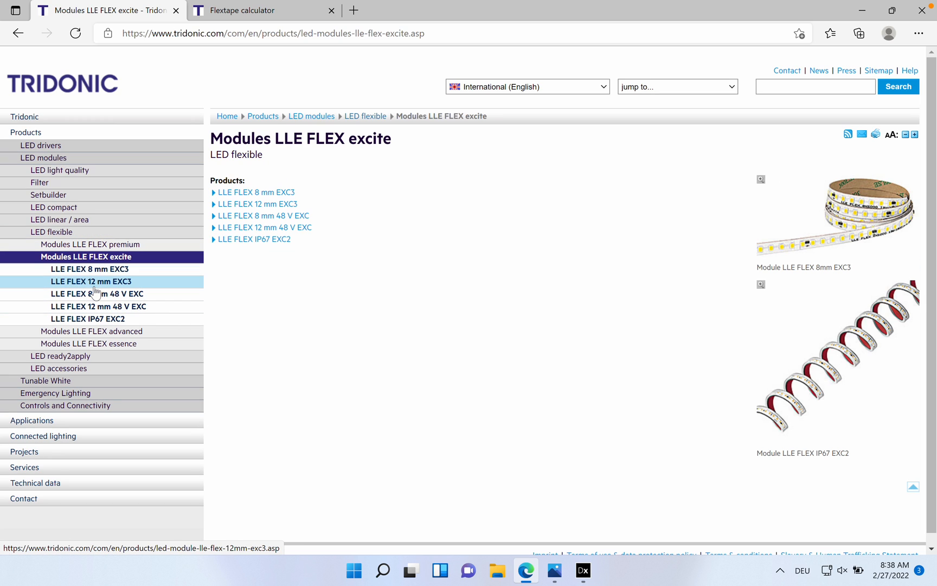
{"action": "mouse_move", "coordinate": [112, 294]}
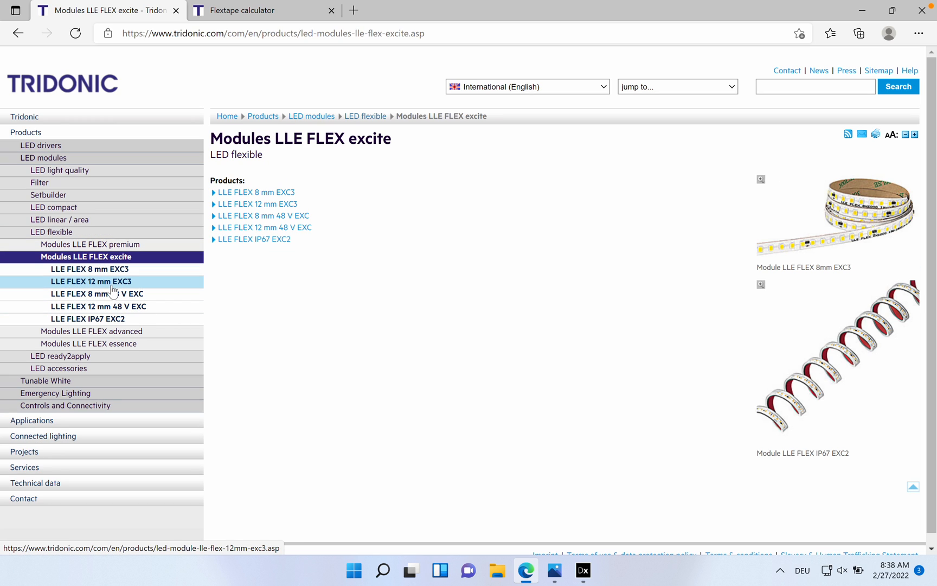
{"action": "left_click", "coordinate": [91, 281]}
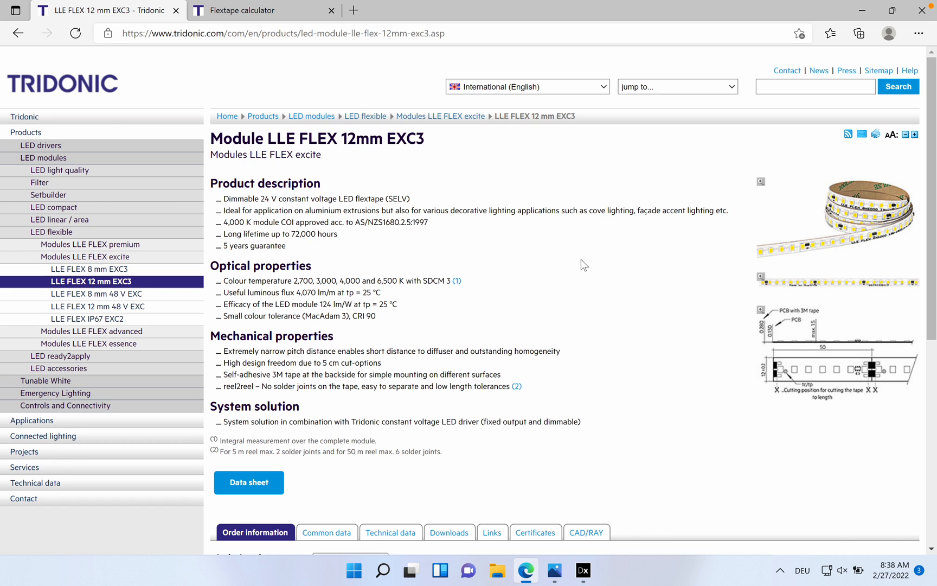
Under Order information, open the 28003624 LLE FLEX 12x5000 25W 940 EXC3 article PDF in a new tab.
{"action": "scroll", "scroll_direction": "down", "scroll_amount": 3}
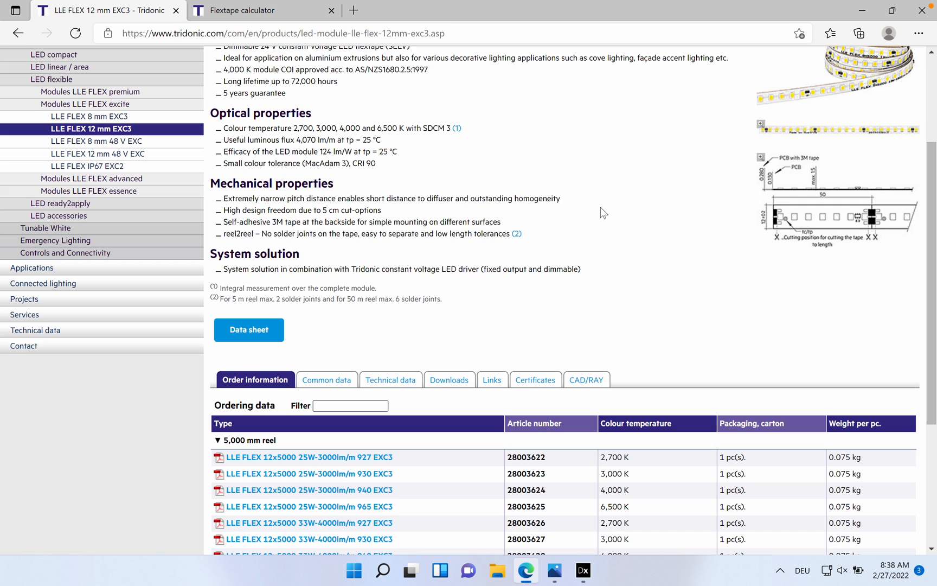
{"action": "scroll", "scroll_direction": "up", "scroll_amount": 3}
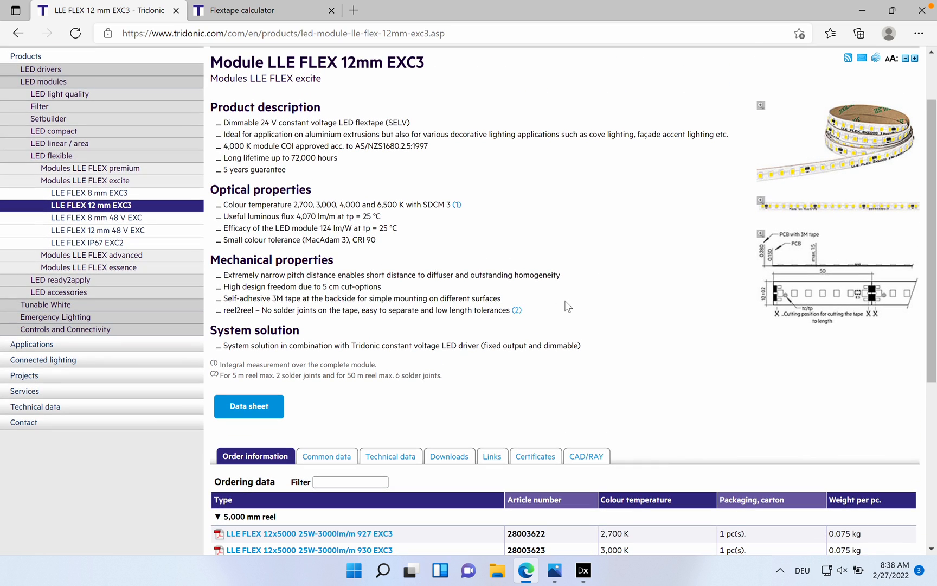
{"action": "scroll", "scroll_direction": "down", "scroll_amount": 3}
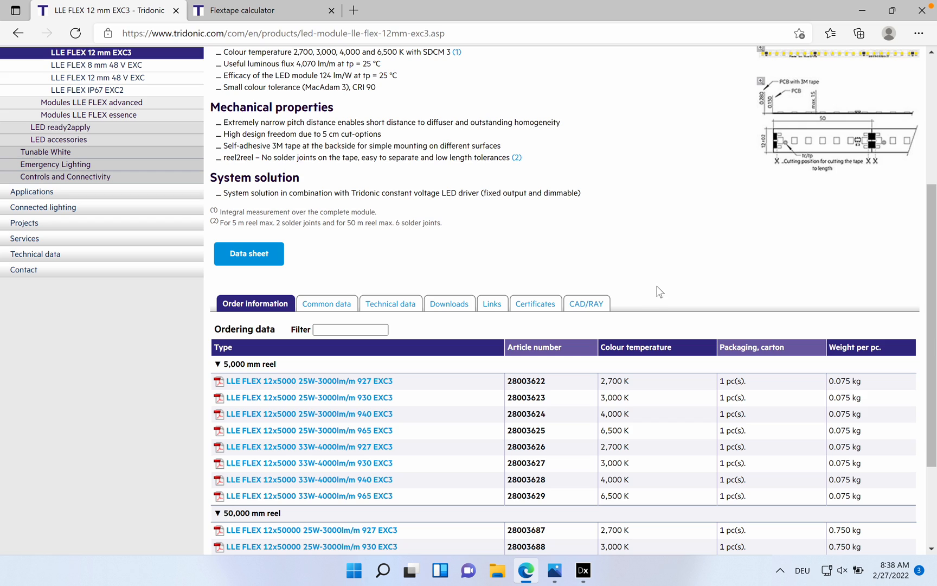
{"action": "scroll", "scroll_direction": "down", "scroll_amount": 3}
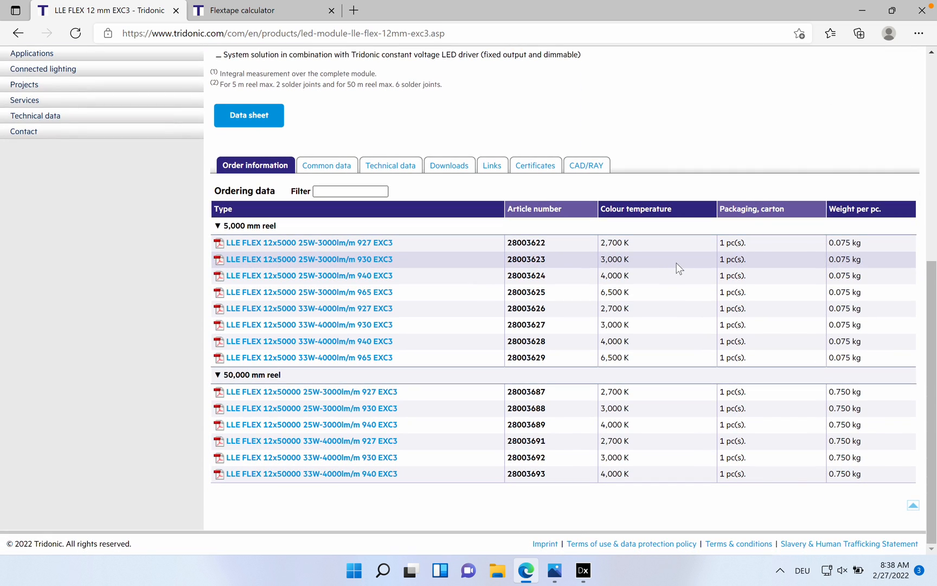
{"action": "mouse_move", "coordinate": [497, 374]}
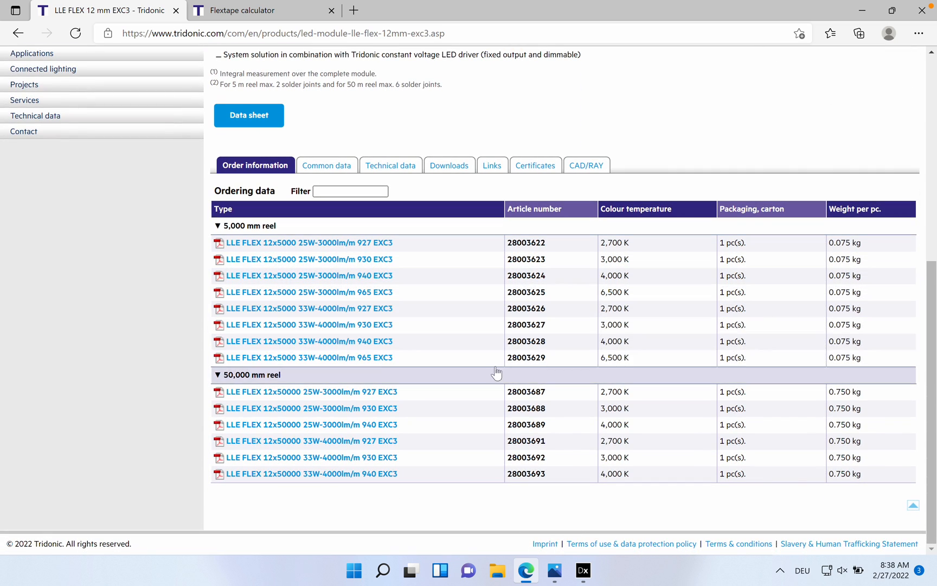
{"action": "mouse_move", "coordinate": [399, 331]}
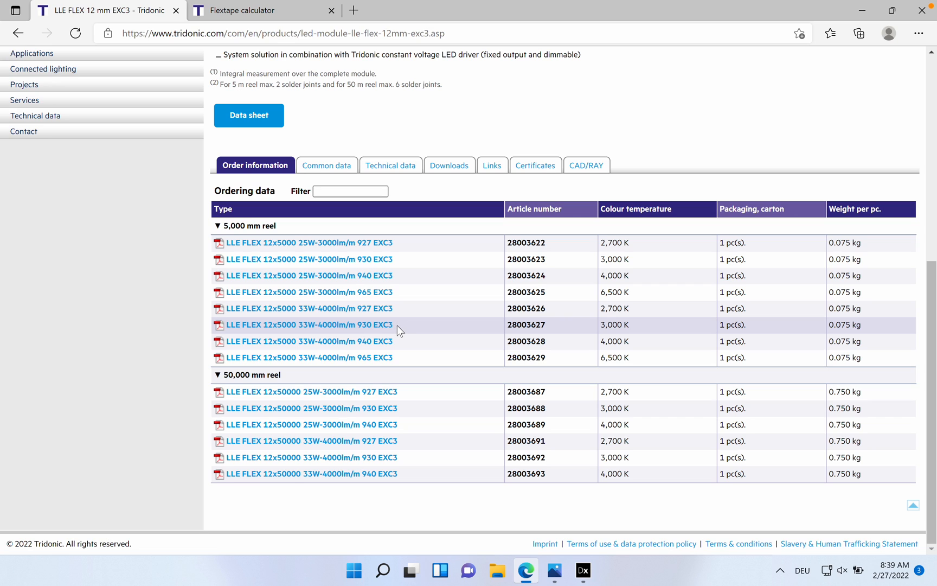
{"action": "mouse_move", "coordinate": [404, 297]}
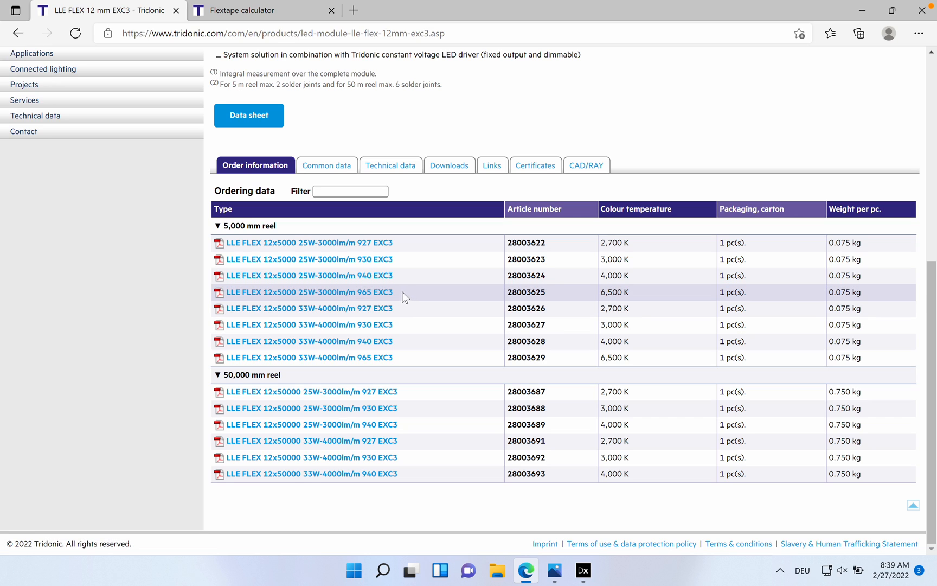
{"action": "left_click", "coordinate": [308, 276]}
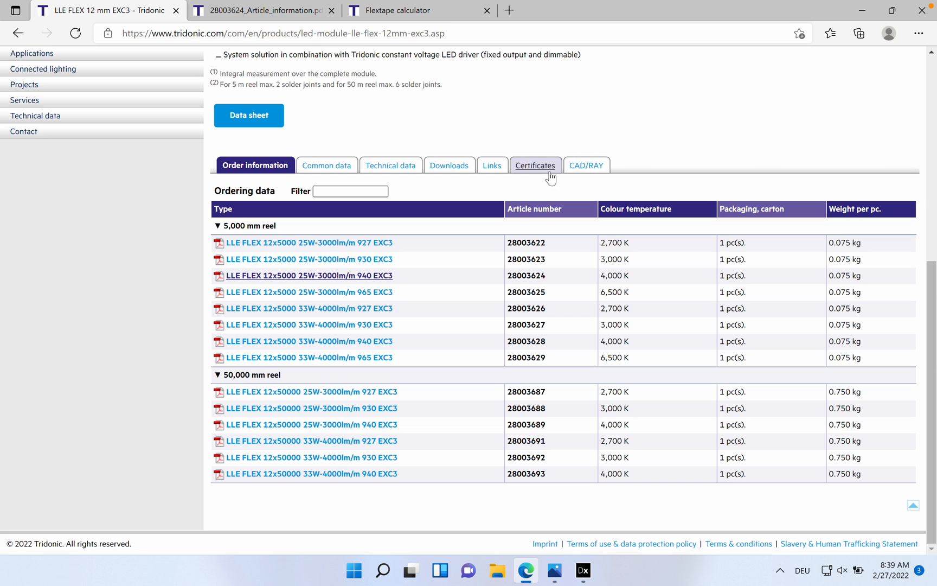
Show the CAD/RAY downloads table for the LLE FLEX reels, then return to DIALux evo's transit area.
{"action": "left_click", "coordinate": [583, 166]}
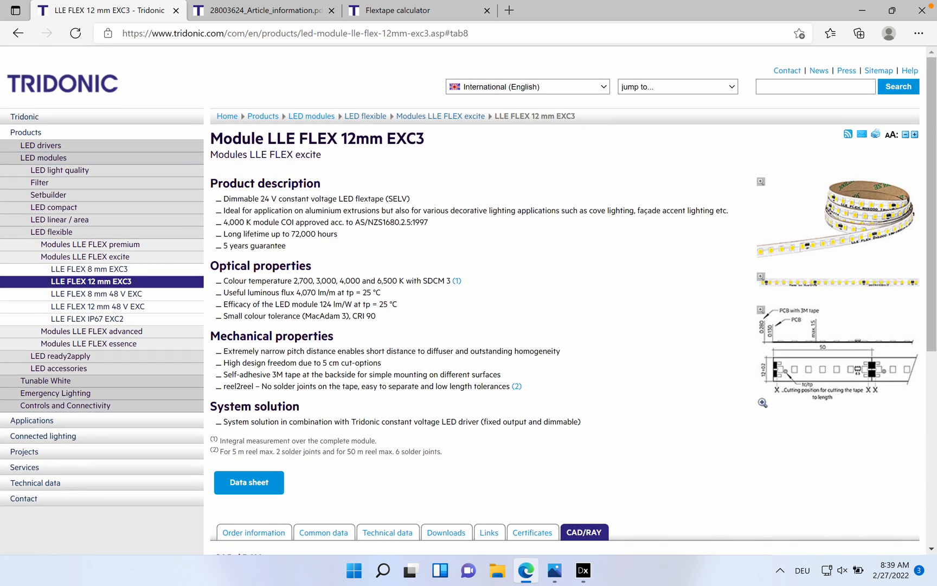
{"action": "scroll", "scroll_direction": "down", "scroll_amount": 3}
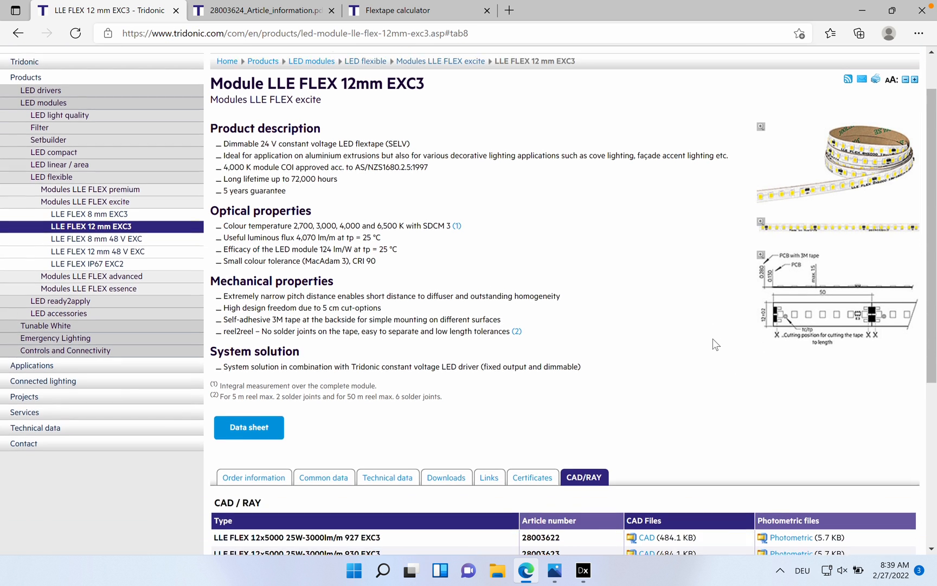
{"action": "scroll", "scroll_direction": "down", "scroll_amount": 3}
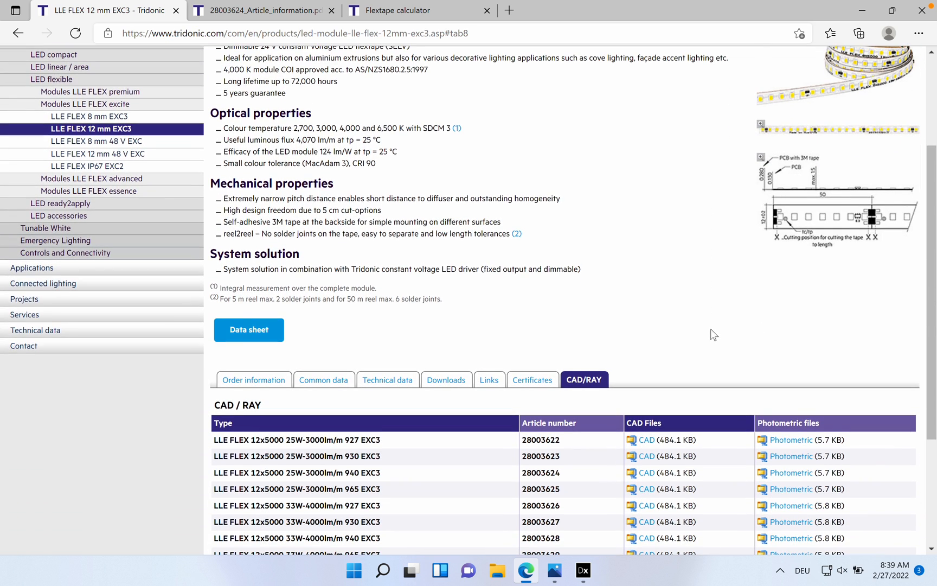
{"action": "scroll", "scroll_direction": "down", "scroll_amount": 3}
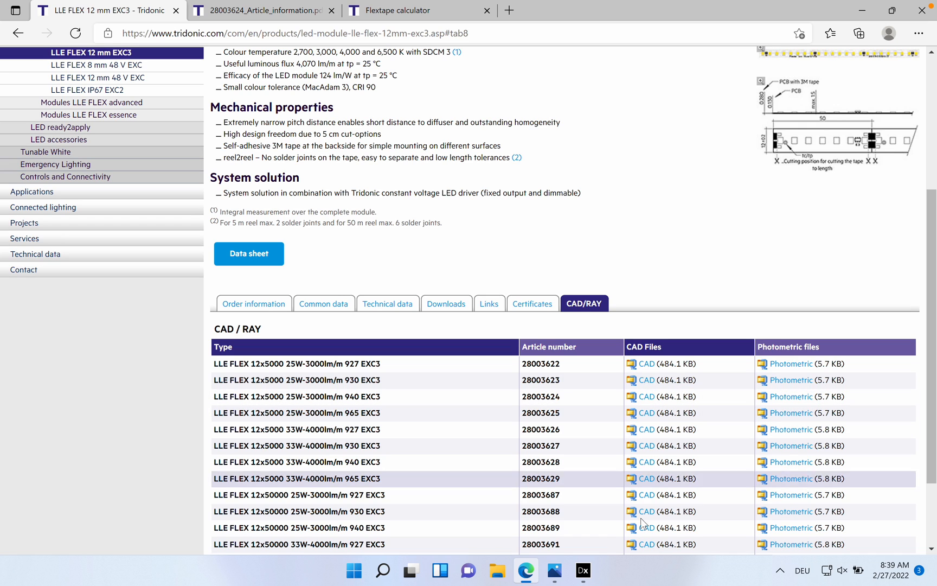
{"action": "left_click", "coordinate": [581, 570]}
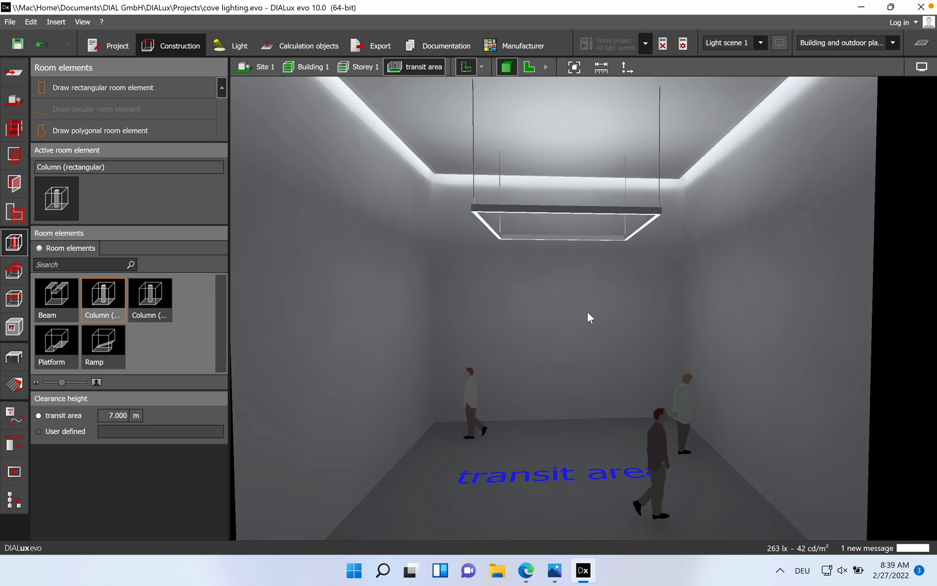
{"action": "mouse_move", "coordinate": [529, 68]}
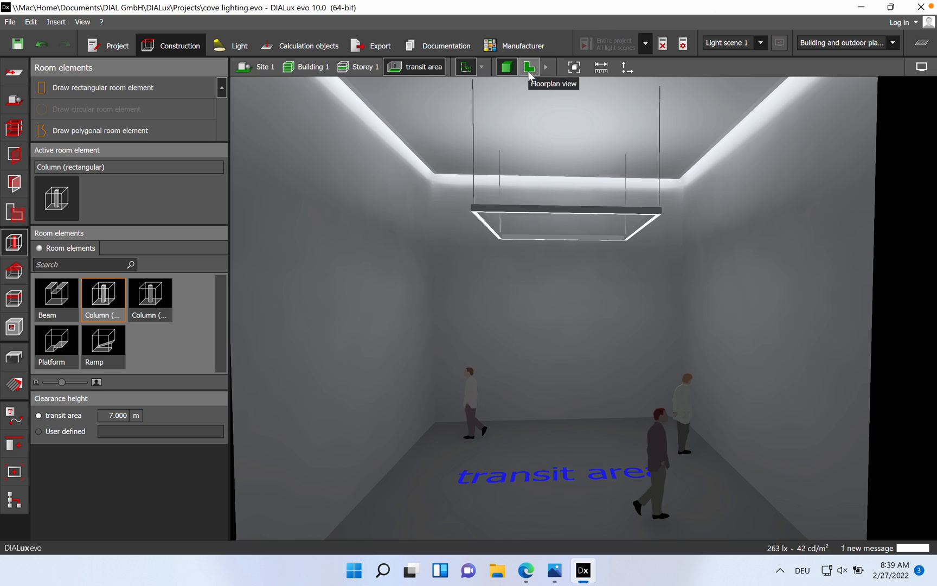
{"action": "left_click", "coordinate": [528, 66]}
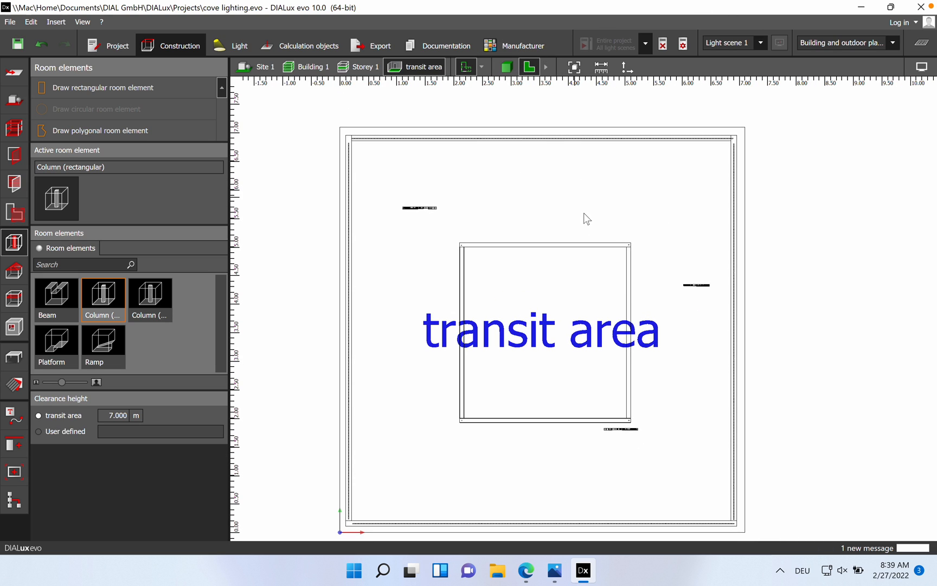
{"action": "mouse_move", "coordinate": [567, 238]}
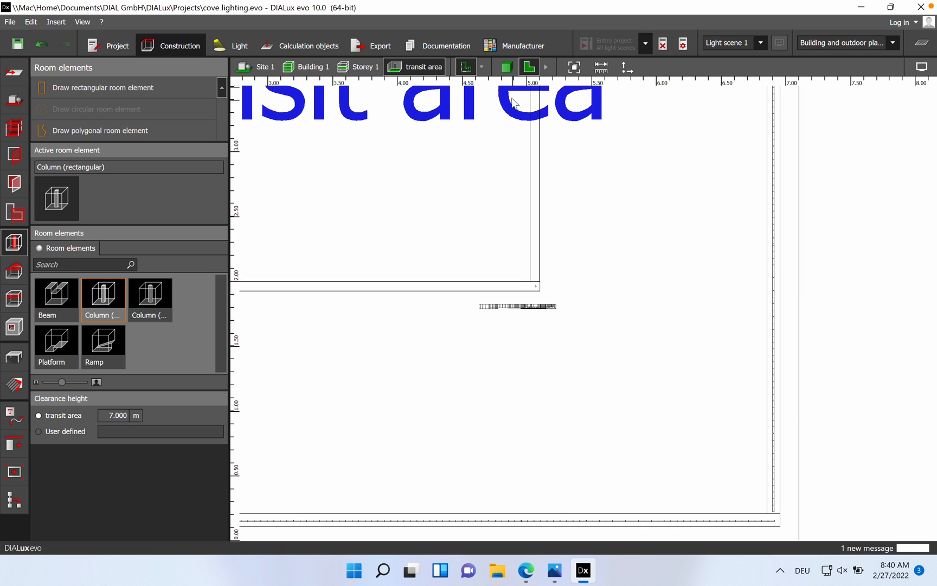
{"action": "left_click", "coordinate": [507, 66]}
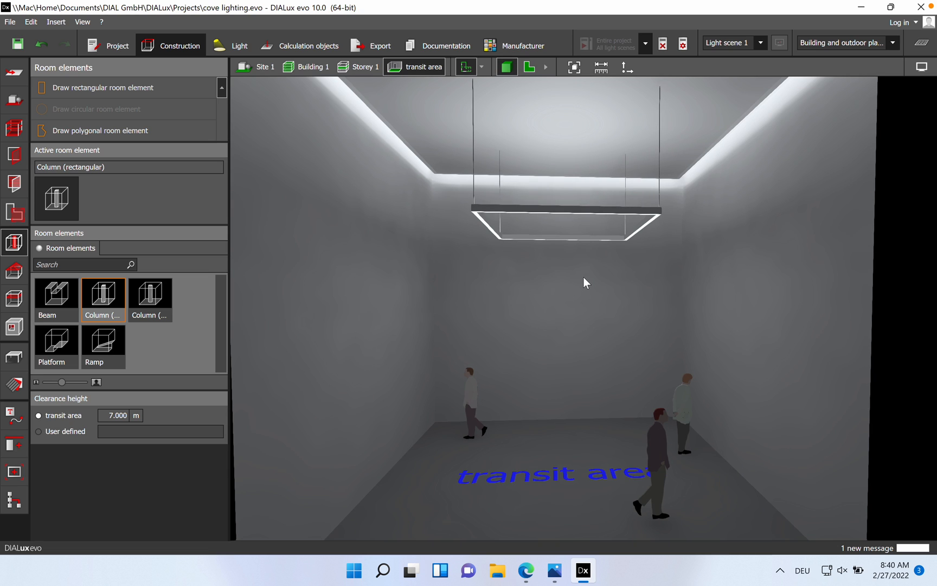
{"action": "left_click_drag", "start_coordinate": [585, 281], "coordinate": [605, 272]}
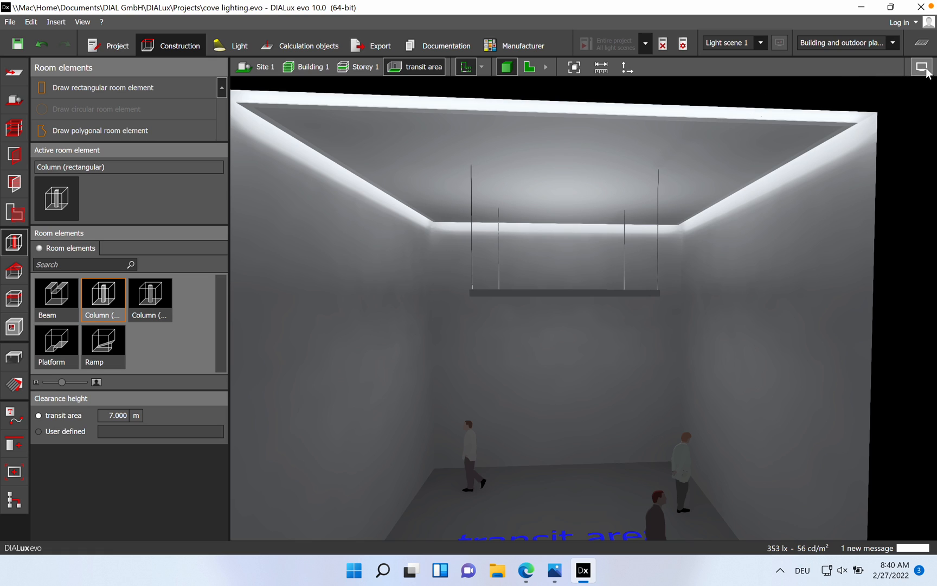
{"action": "mouse_move", "coordinate": [922, 67]}
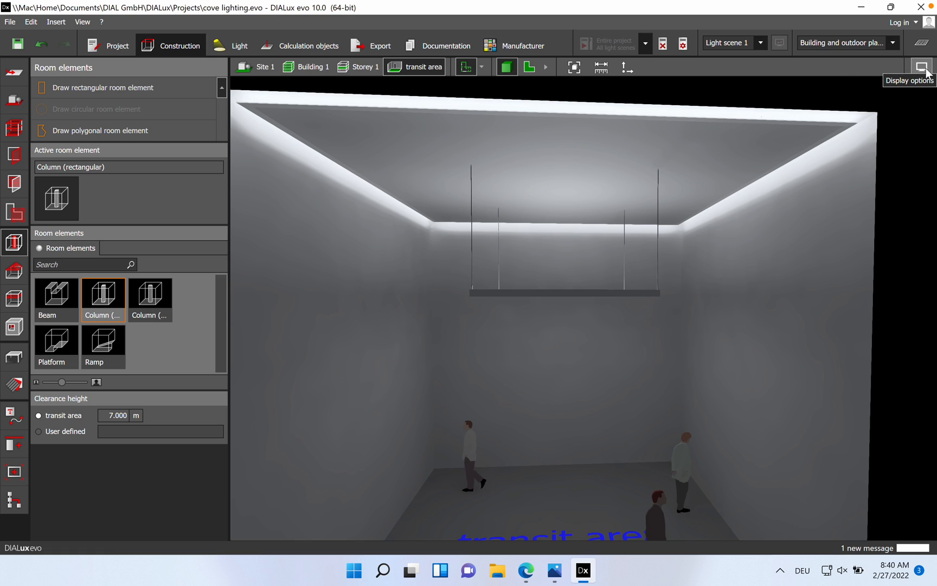
Display false-colour illuminance reading 328 lx, uniformity 0.63, and orbit to face the far wall.
{"action": "left_click", "coordinate": [921, 66]}
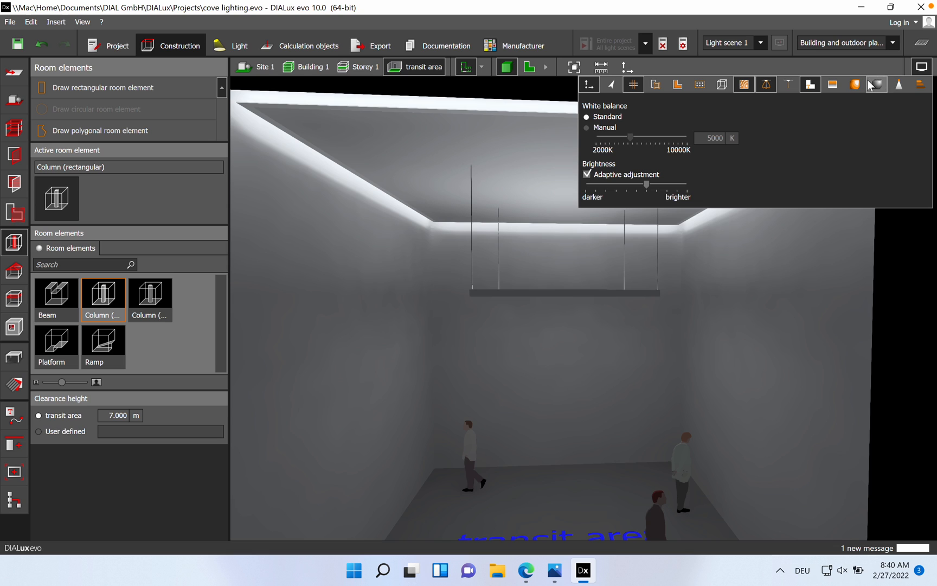
{"action": "left_click", "coordinate": [854, 84]}
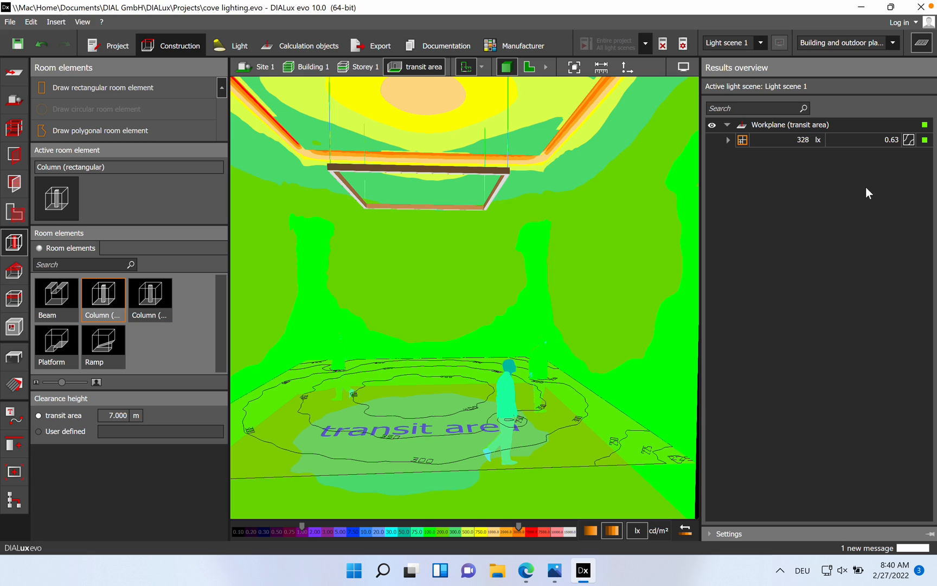
{"action": "mouse_move", "coordinate": [341, 233]}
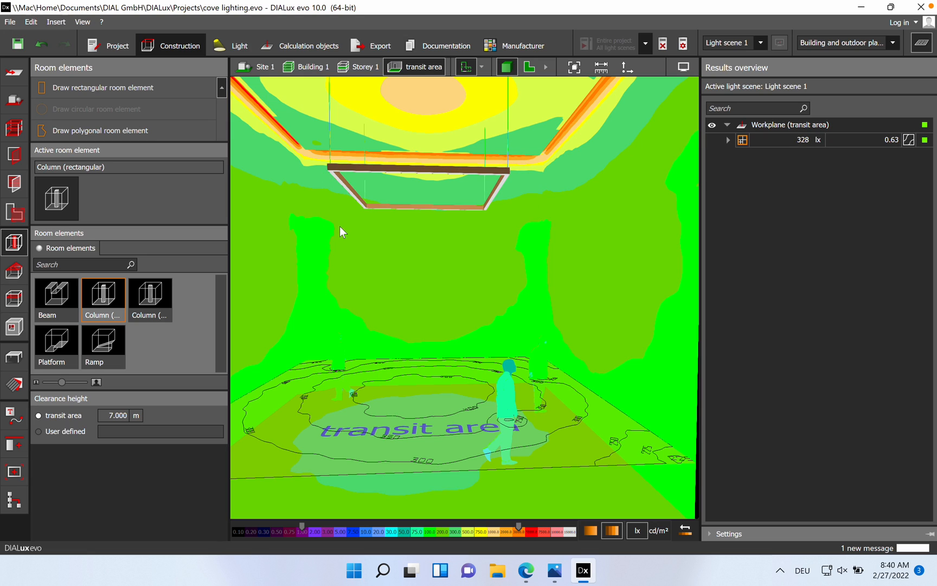
{"action": "mouse_move", "coordinate": [471, 247]}
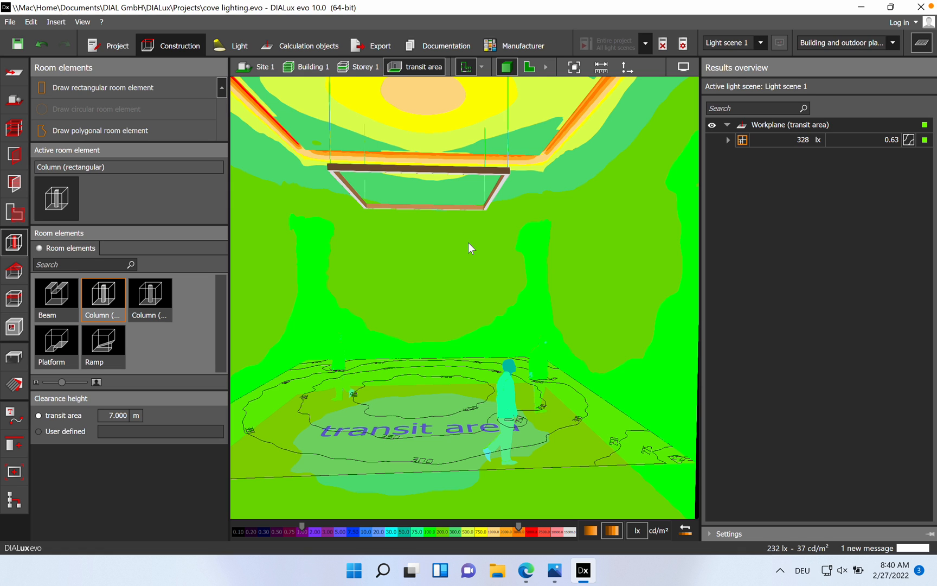
{"action": "left_click_drag", "start_coordinate": [469, 248], "coordinate": [530, 293]}
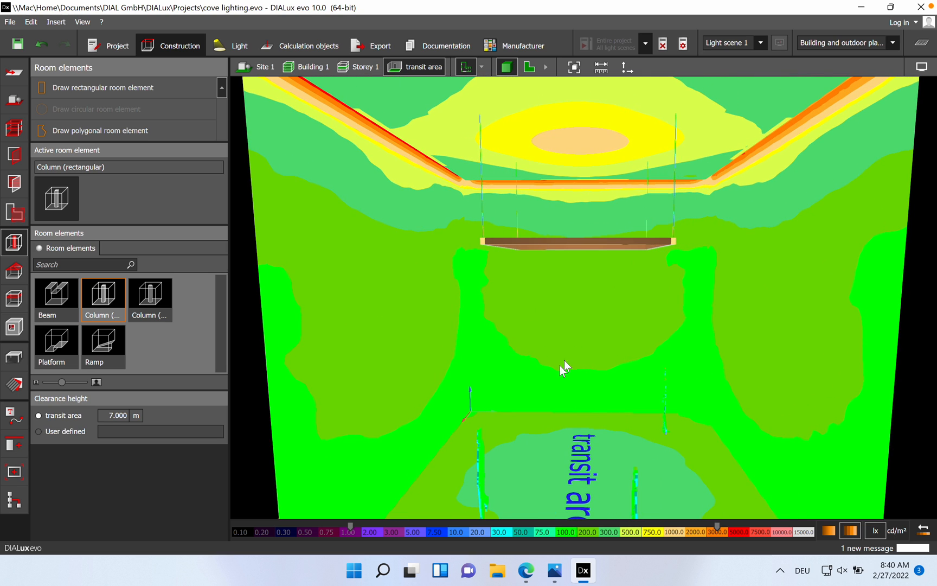
{"action": "left_click", "coordinate": [854, 84]}
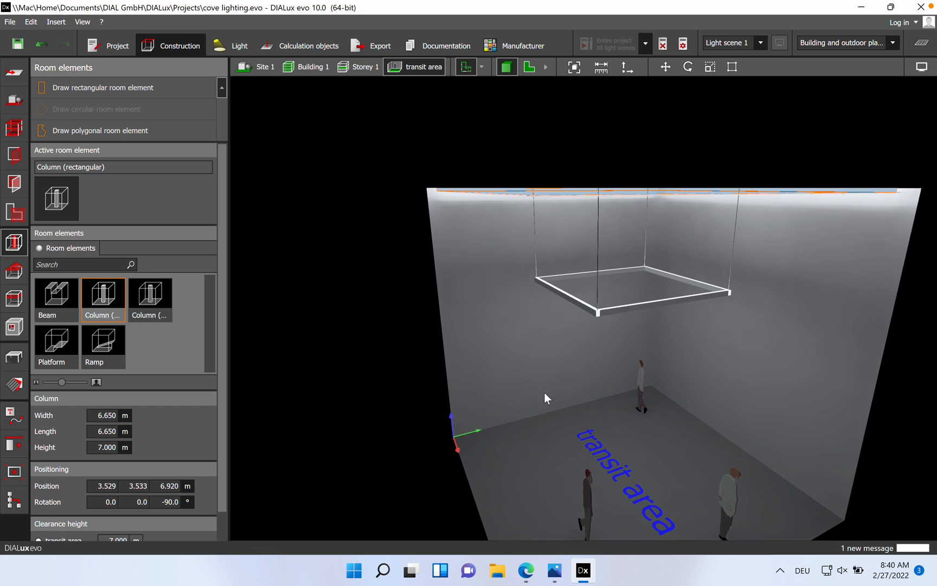
{"action": "left_click_drag", "start_coordinate": [545, 397], "coordinate": [506, 266]}
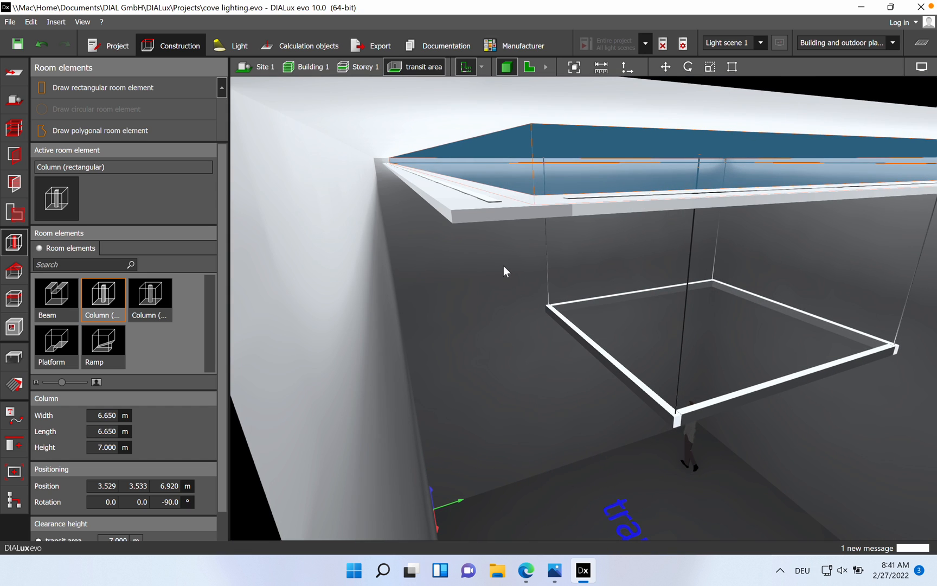
{"action": "mouse_move", "coordinate": [863, 80]}
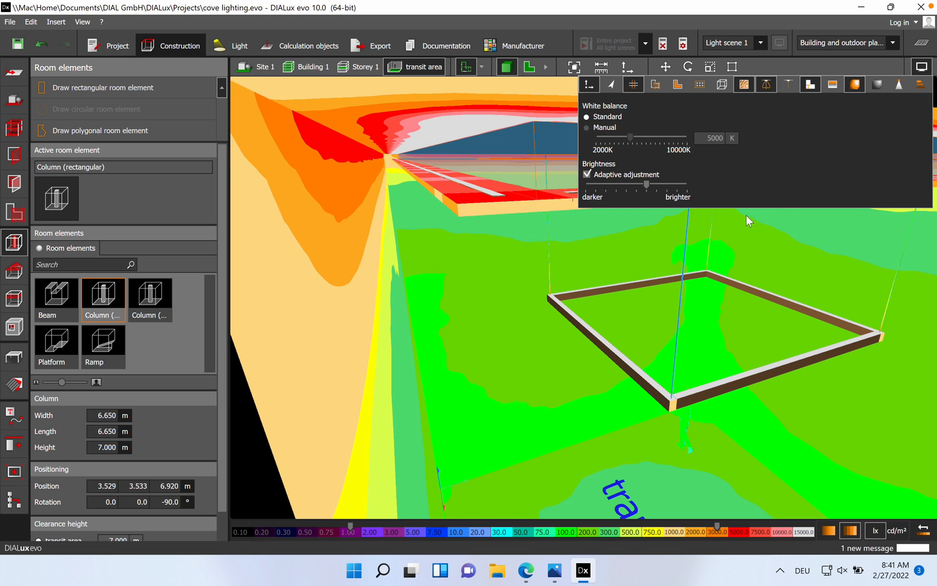
{"action": "mouse_move", "coordinate": [528, 449]}
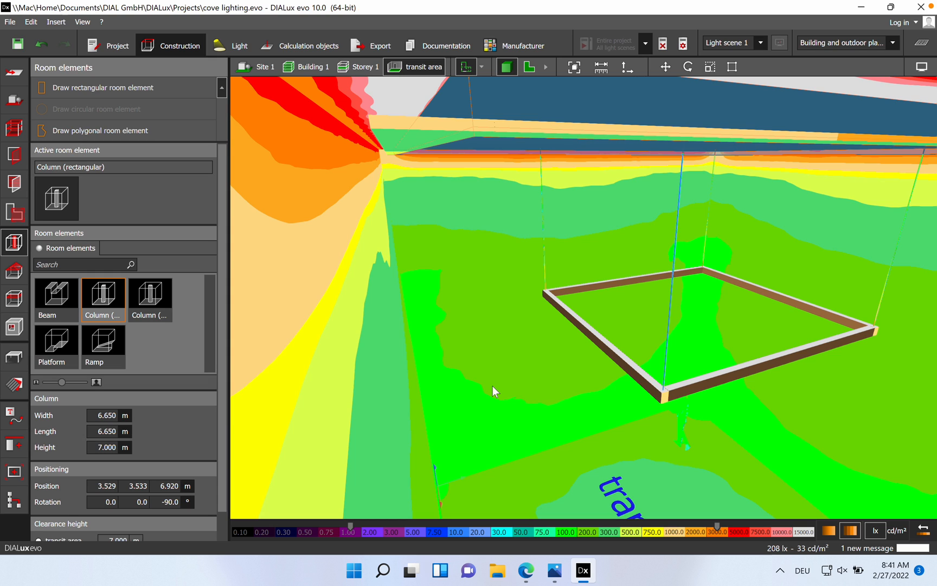
{"action": "left_click_drag", "start_coordinate": [494, 391], "coordinate": [458, 329]}
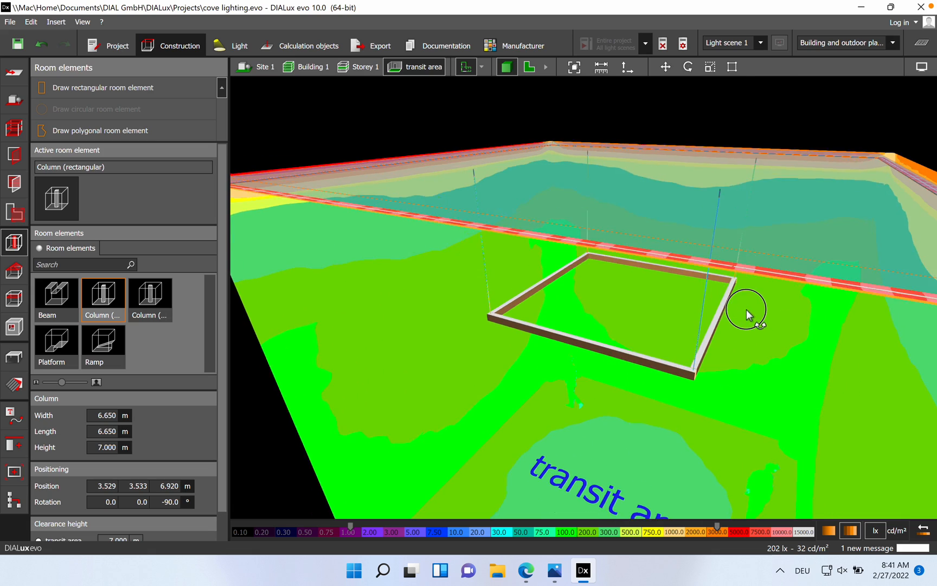
{"action": "left_click_drag", "start_coordinate": [748, 314], "coordinate": [510, 249]}
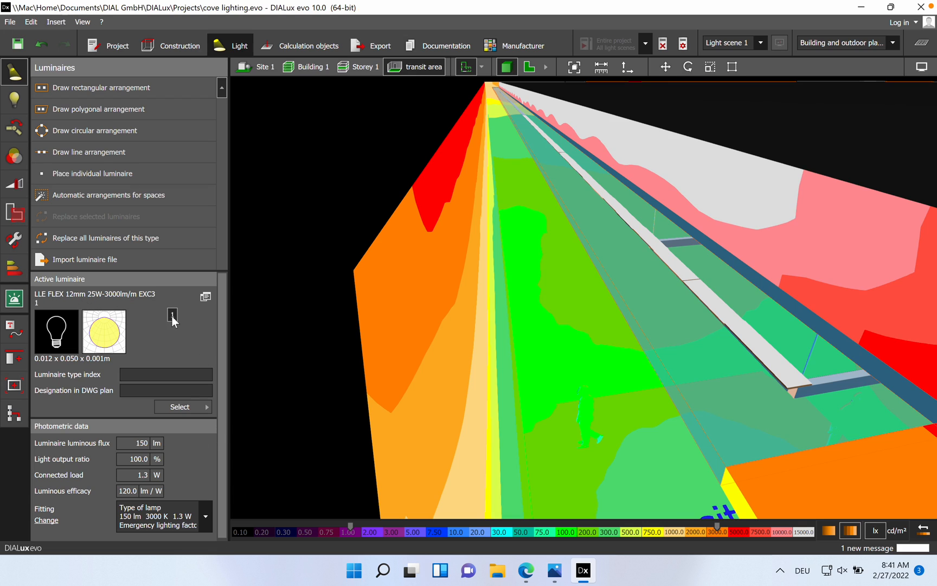
{"action": "mouse_move", "coordinate": [48, 369]}
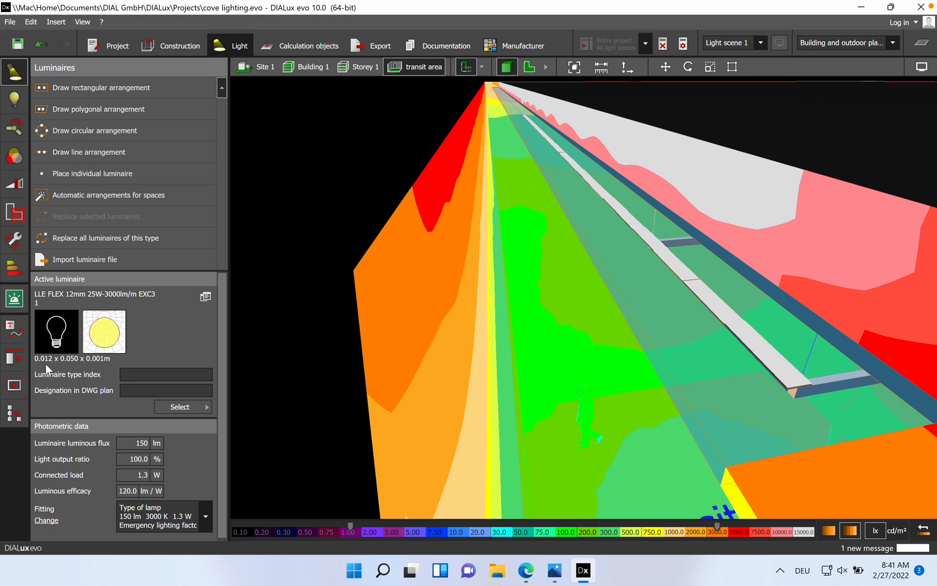
{"action": "mouse_move", "coordinate": [56, 371]}
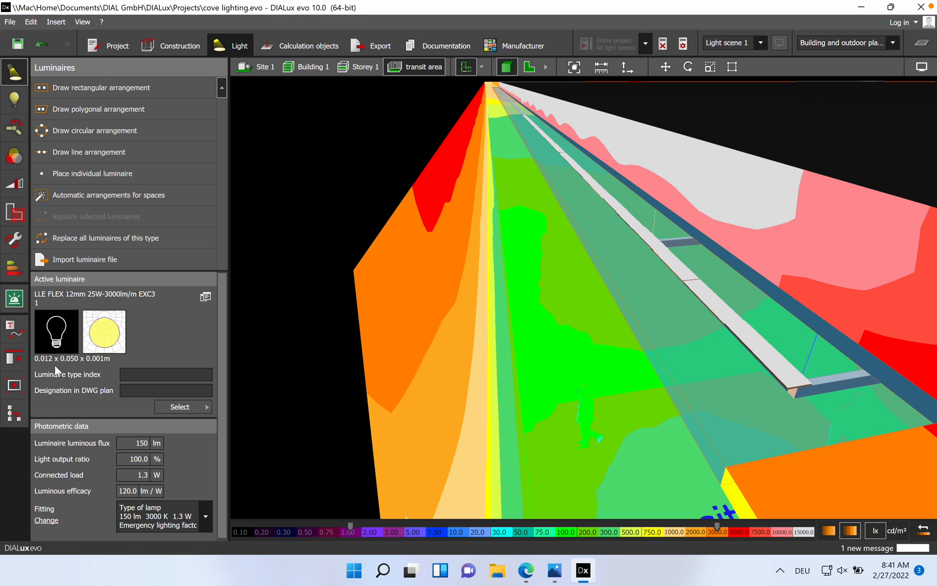
{"action": "mouse_move", "coordinate": [66, 363]}
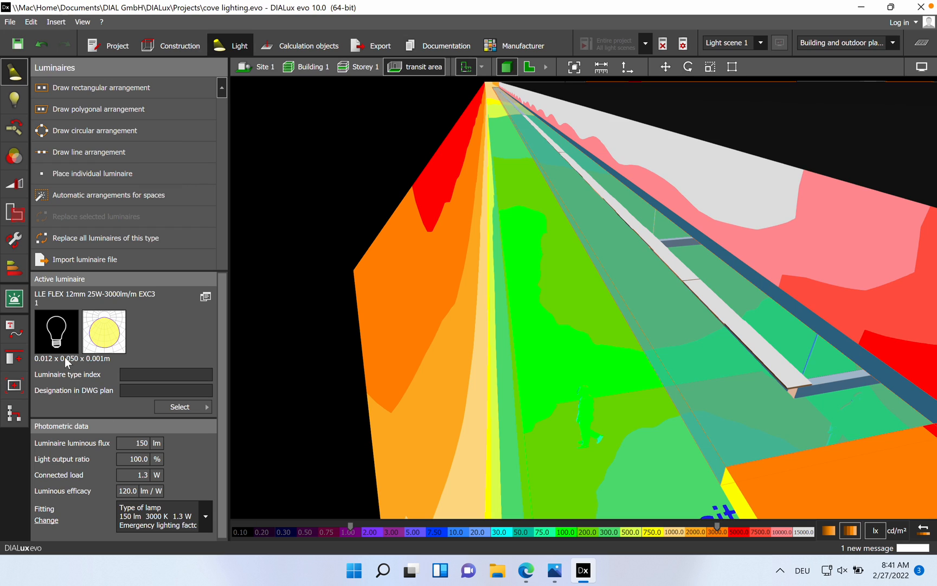
{"action": "mouse_move", "coordinate": [78, 366]}
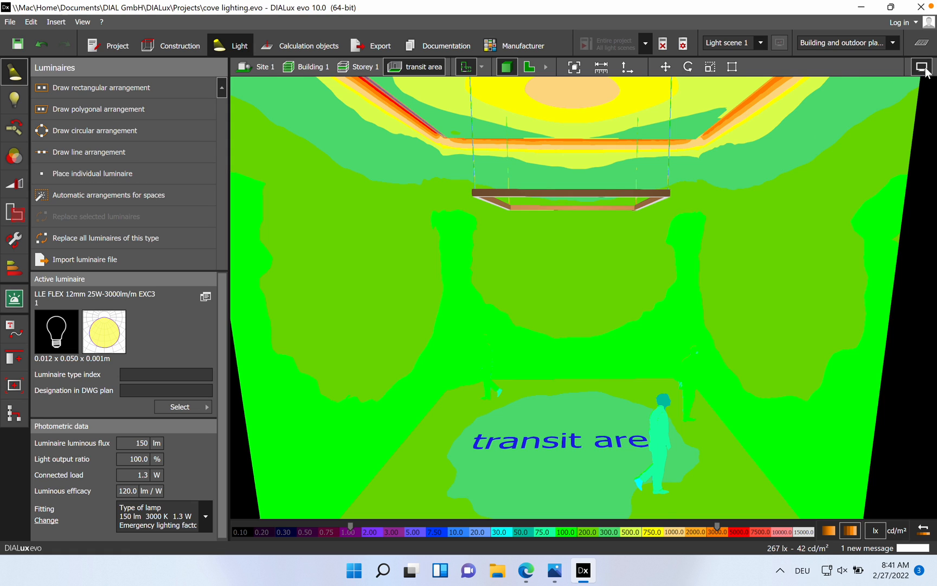
Restore realistic rendering, hide light textures and select the suspended Zumtobel SLOIN luminaire at 5.0 m, rotated 90°.
{"action": "left_click", "coordinate": [922, 66]}
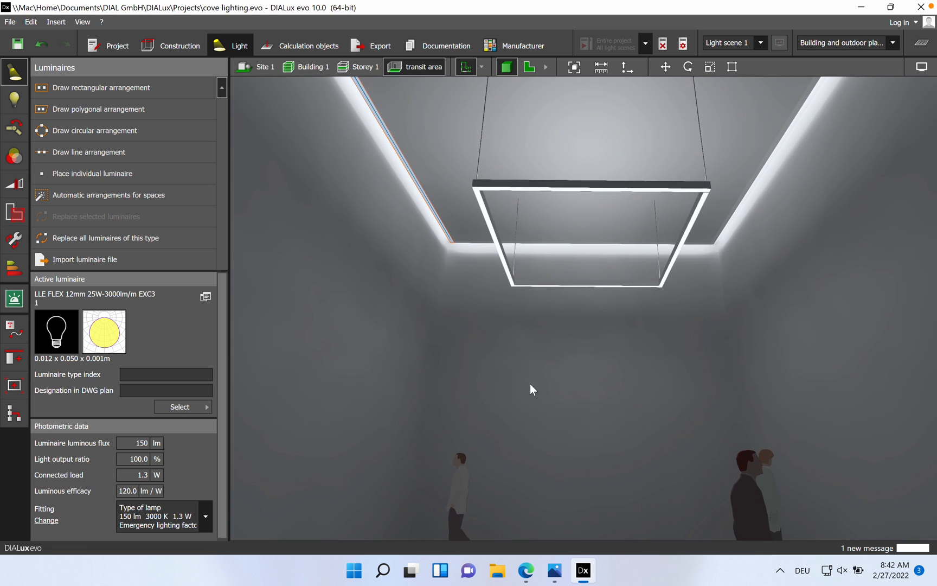
{"action": "left_click_drag", "start_coordinate": [531, 389], "coordinate": [531, 423]}
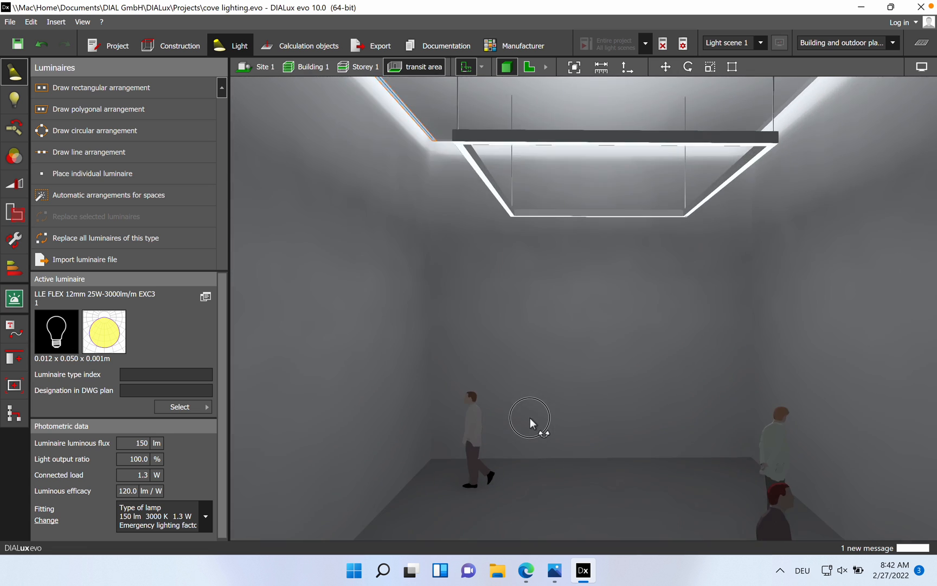
{"action": "left_click", "coordinate": [921, 68]}
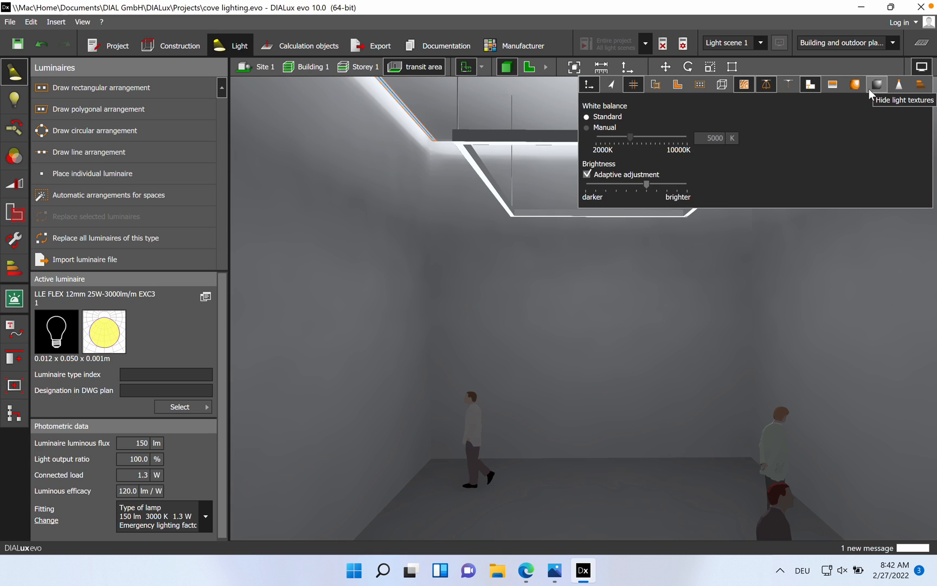
{"action": "left_click", "coordinate": [877, 83]}
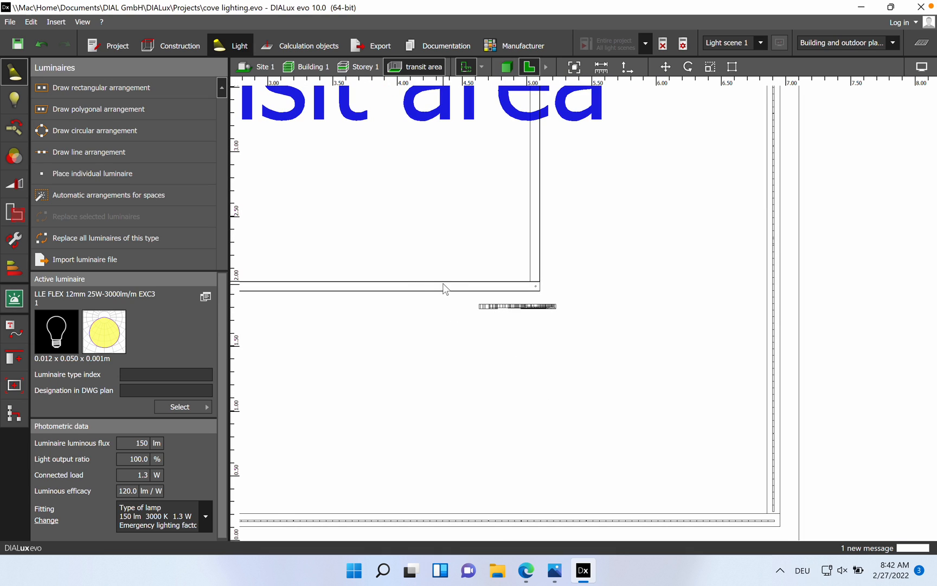
{"action": "left_click", "coordinate": [446, 289]}
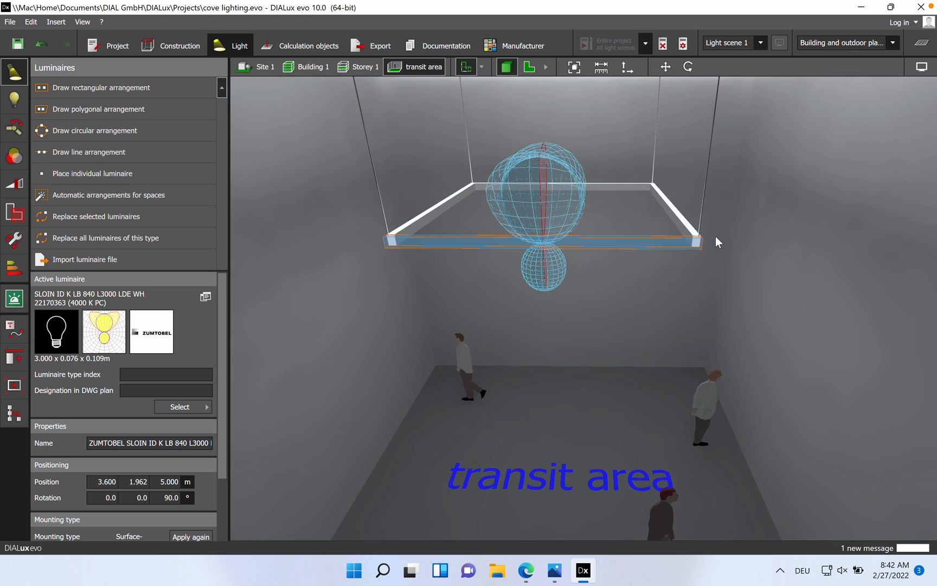
{"action": "mouse_move", "coordinate": [681, 221]}
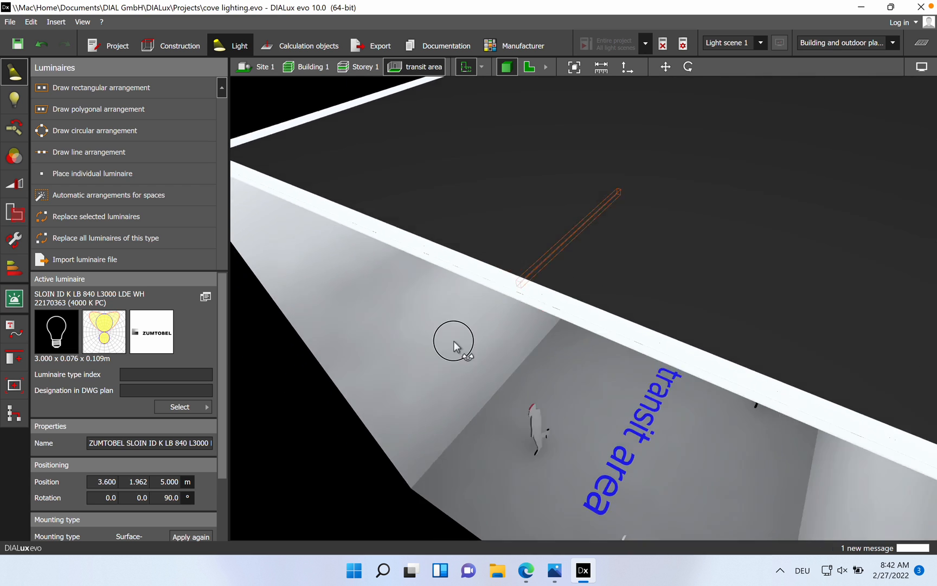
{"action": "left_click_drag", "start_coordinate": [455, 345], "coordinate": [366, 292]}
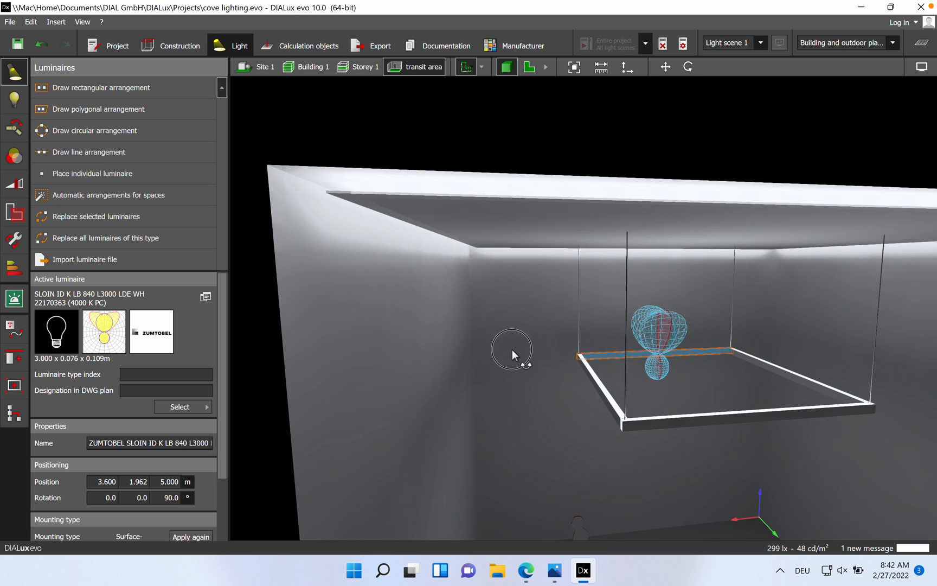
{"action": "left_click_drag", "start_coordinate": [511, 350], "coordinate": [466, 311]}
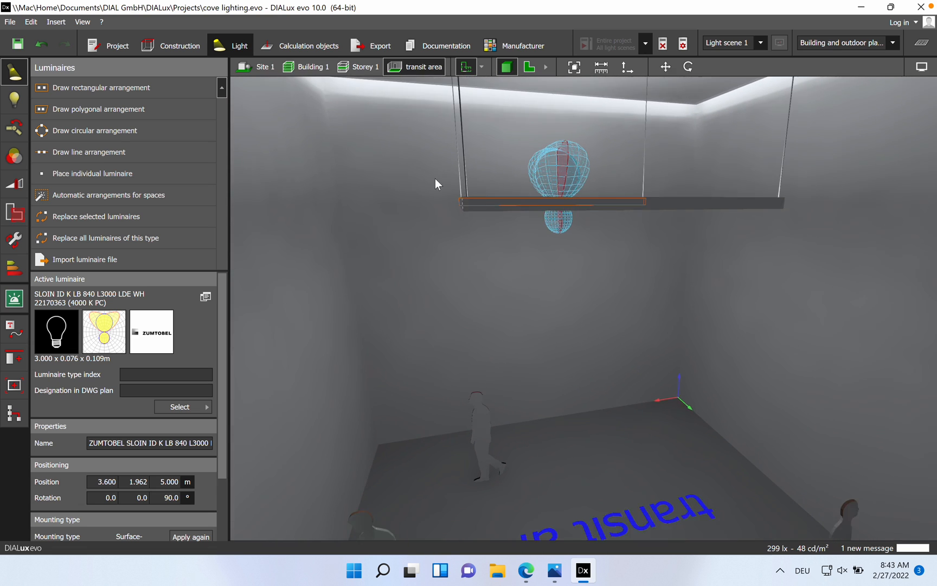
{"action": "left_click_drag", "start_coordinate": [439, 185], "coordinate": [503, 296]}
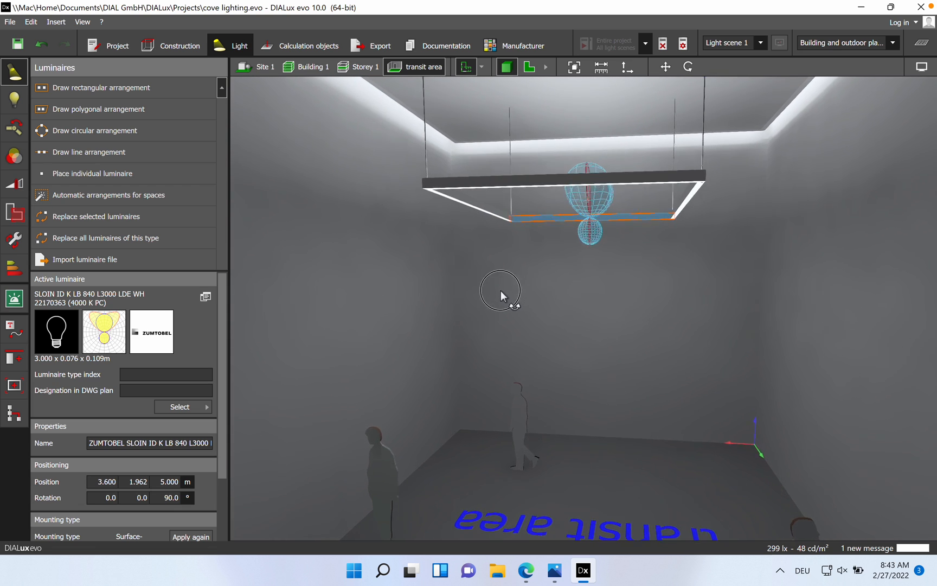